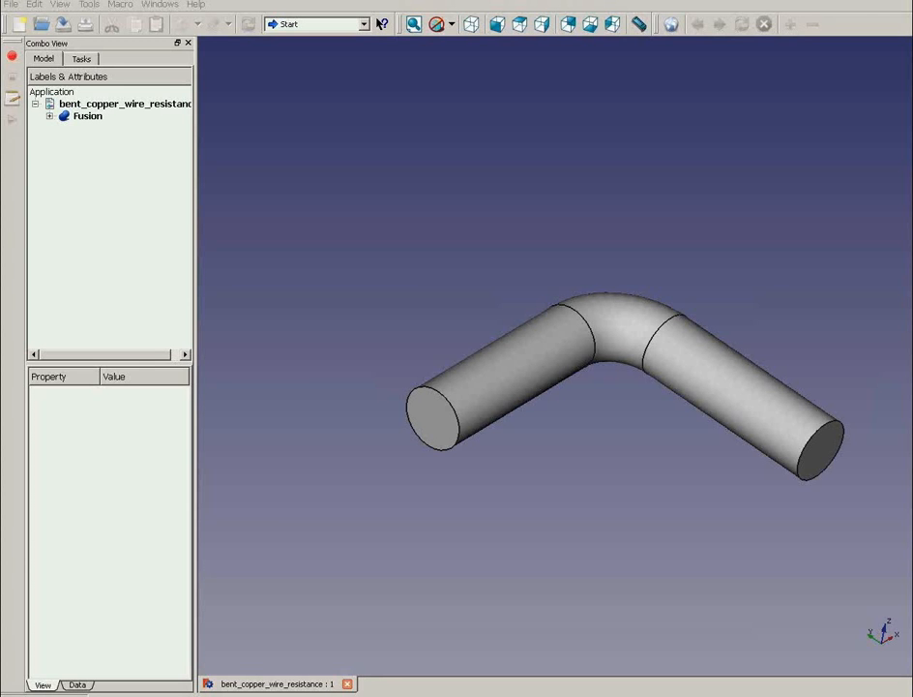
mouse_move(514, 287)
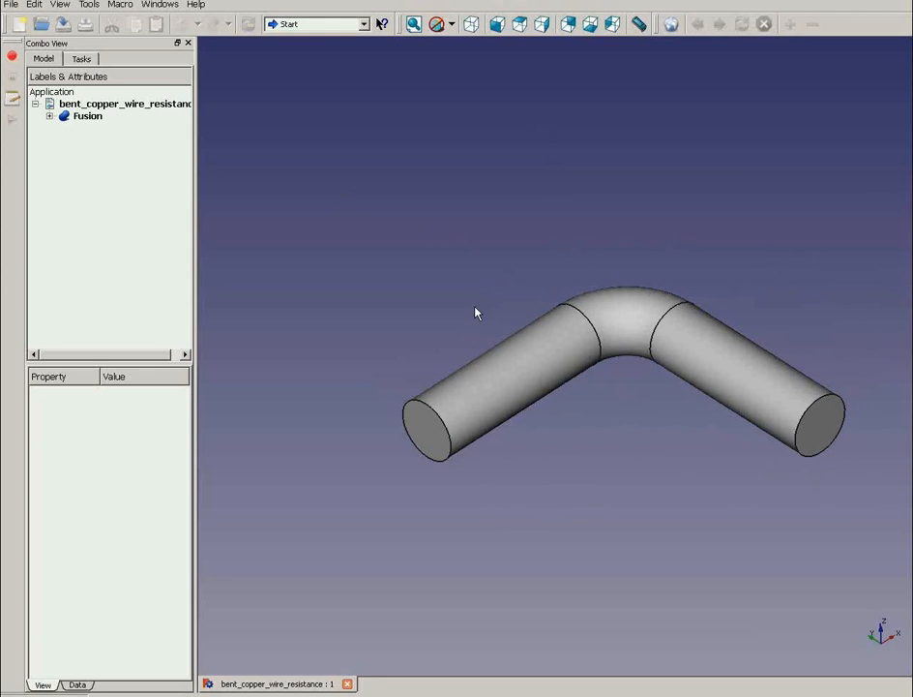
mouse_move(61, 128)
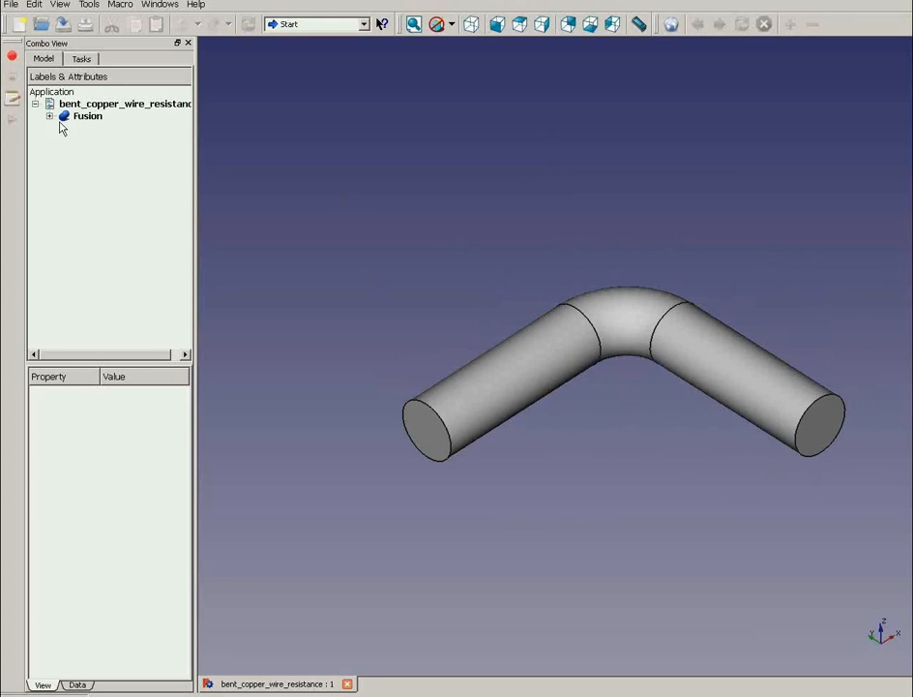
mouse_move(646, 473)
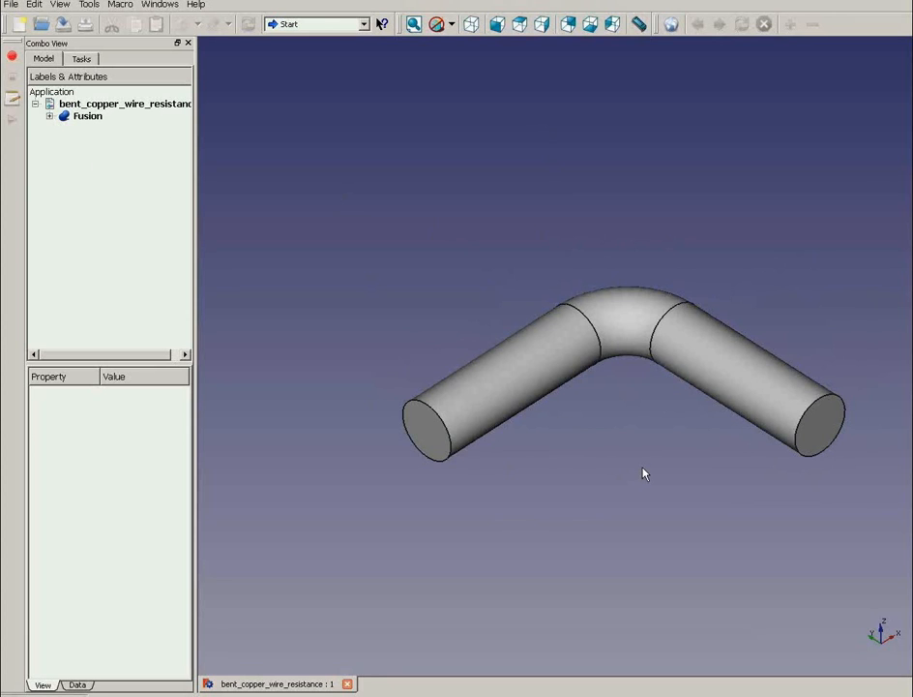
mouse_move(649, 456)
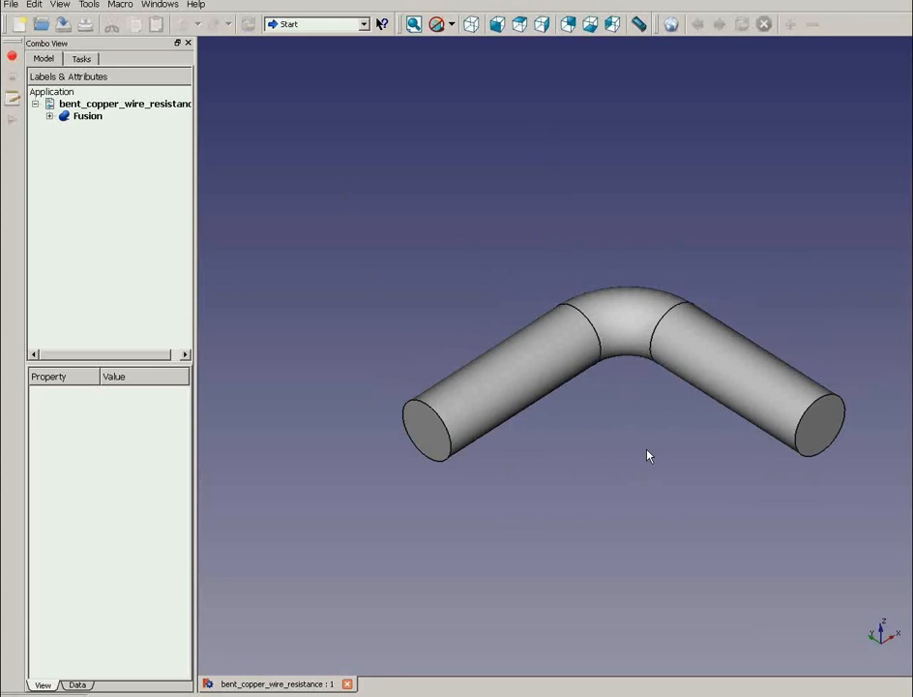
Select the fused wire body and start exporting it from FreeCAD.
drag(649, 455, 609, 331)
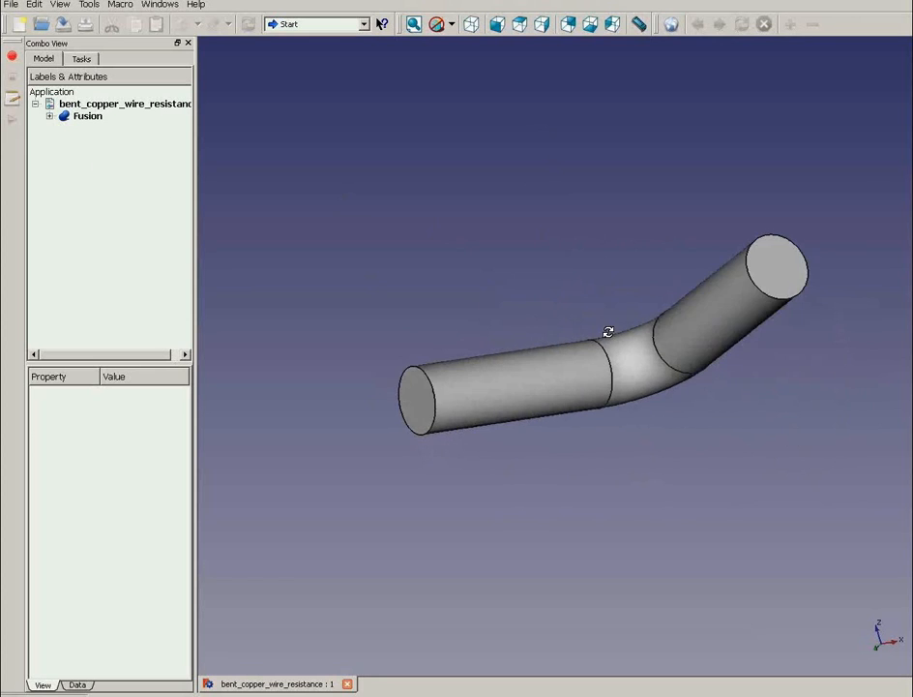
drag(608, 331, 695, 525)
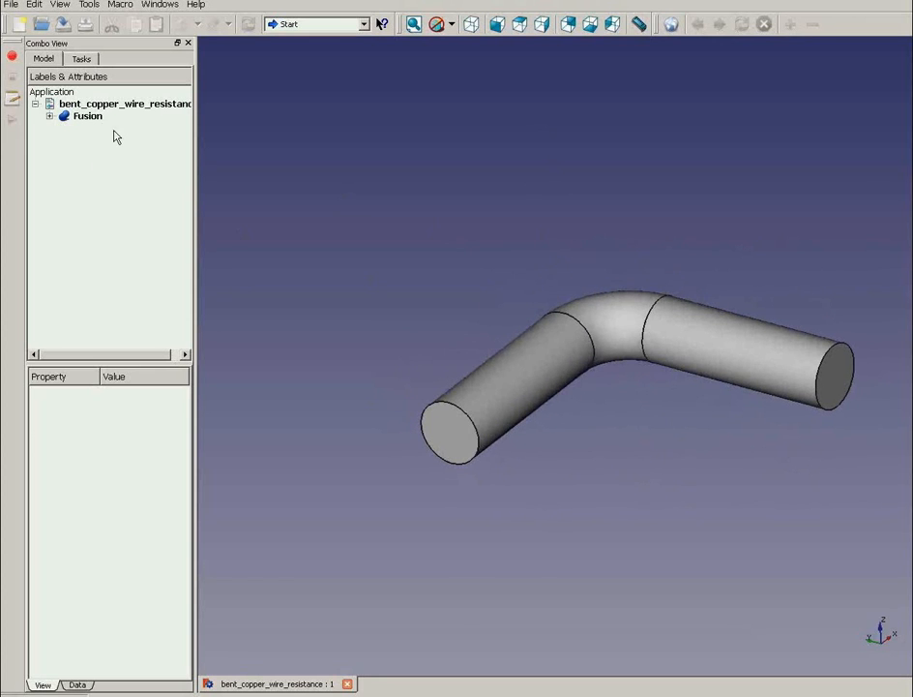
click(89, 115)
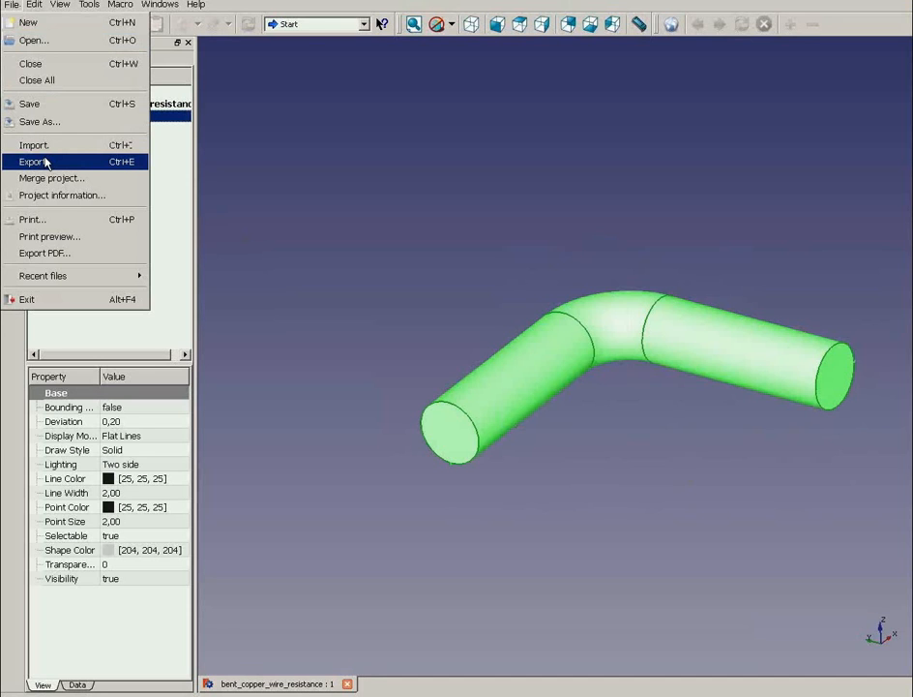
click(33, 162)
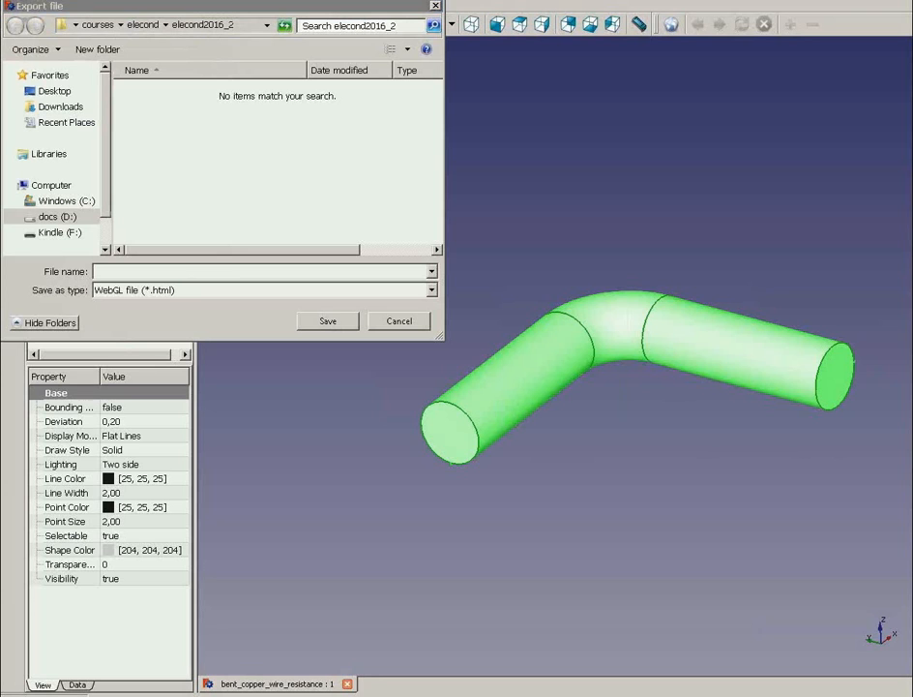
mouse_move(222, 292)
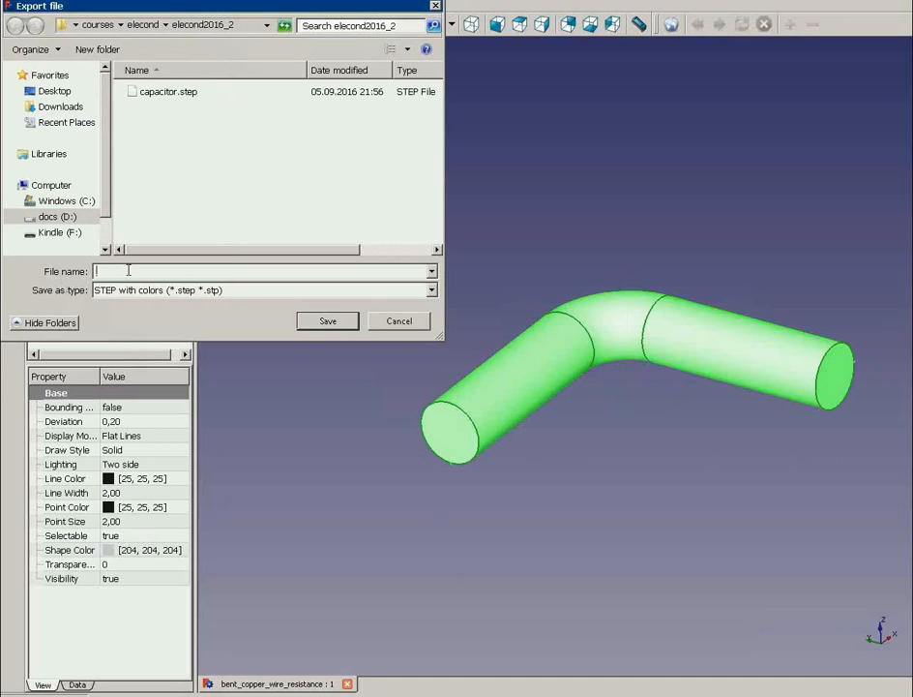
Save it as STEP copper_wi… into D:\docs\Websites\quickfield\seminar\6.2\bent_copper_wire.
text(D:\docs\Websites\quickfield\seminar\6.2\bent_copper_wire)
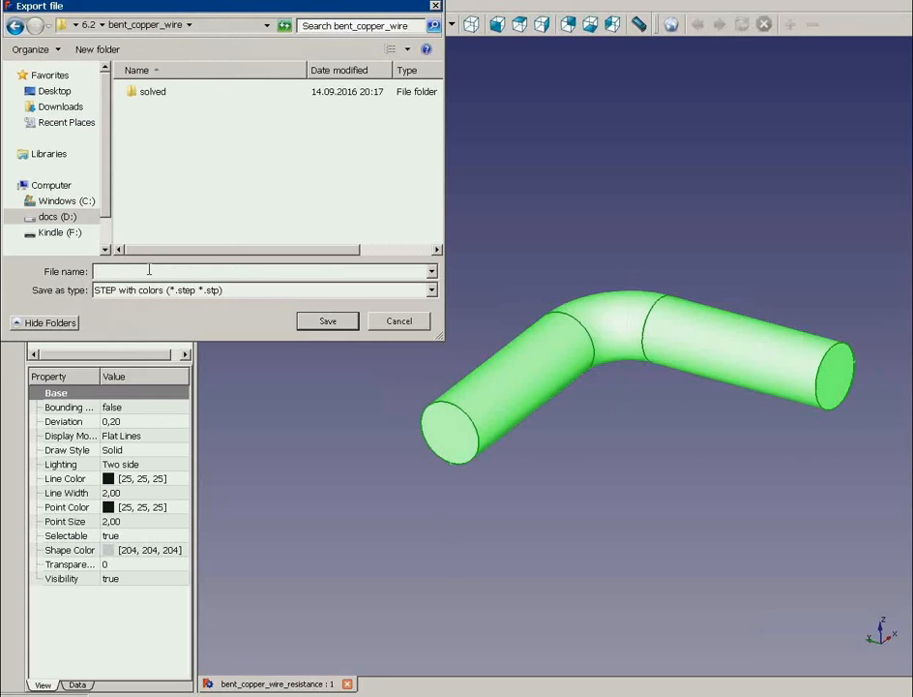
text(copper_wire_90f)
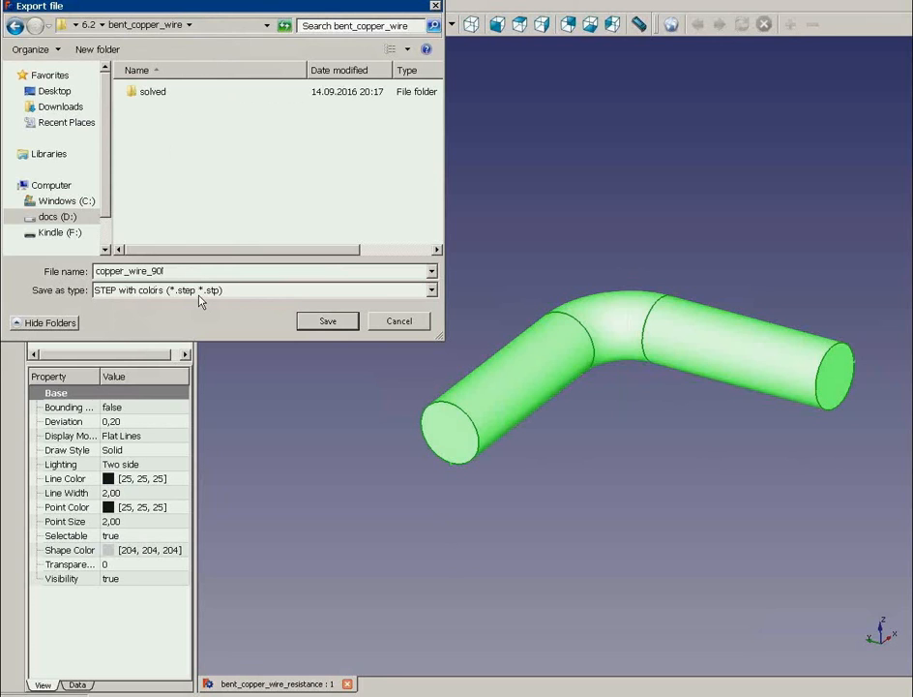
click(327, 320)
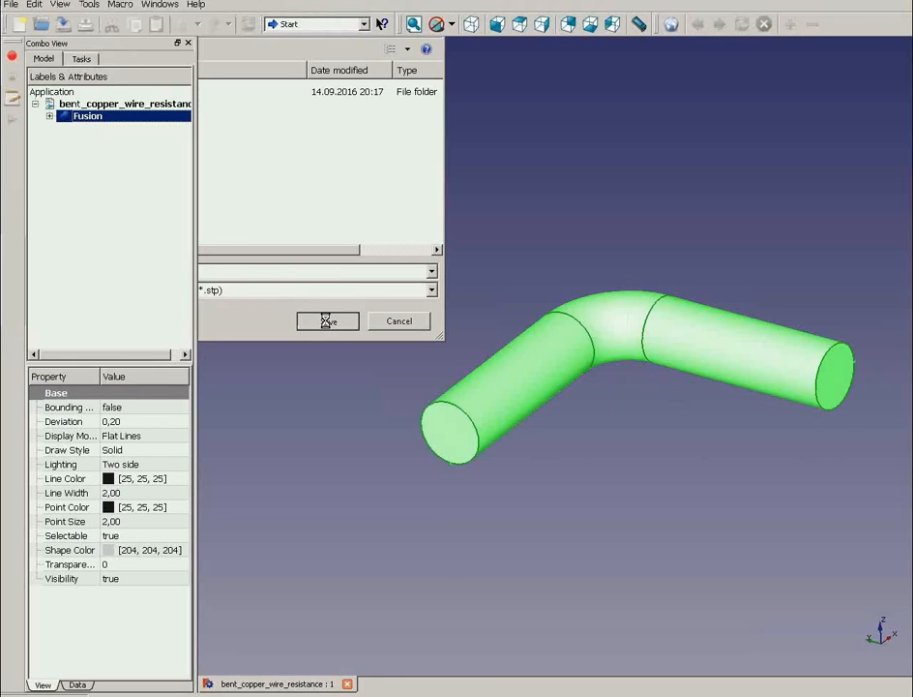
Start a new QuickField problem, entering the name for wire_90.
click(327, 321)
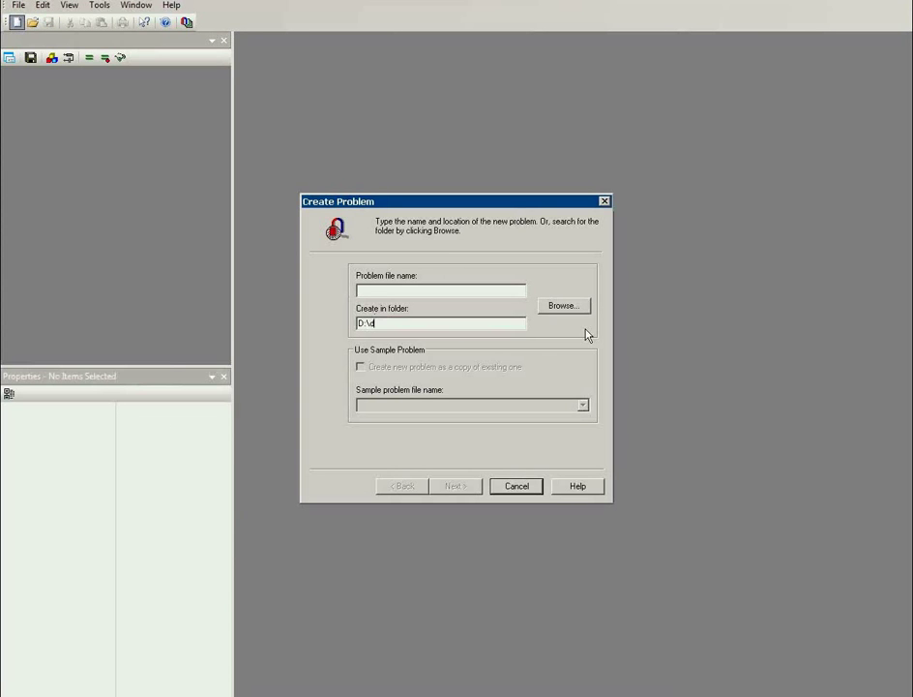
text(wa)
click(440, 291)
text(wire_90)
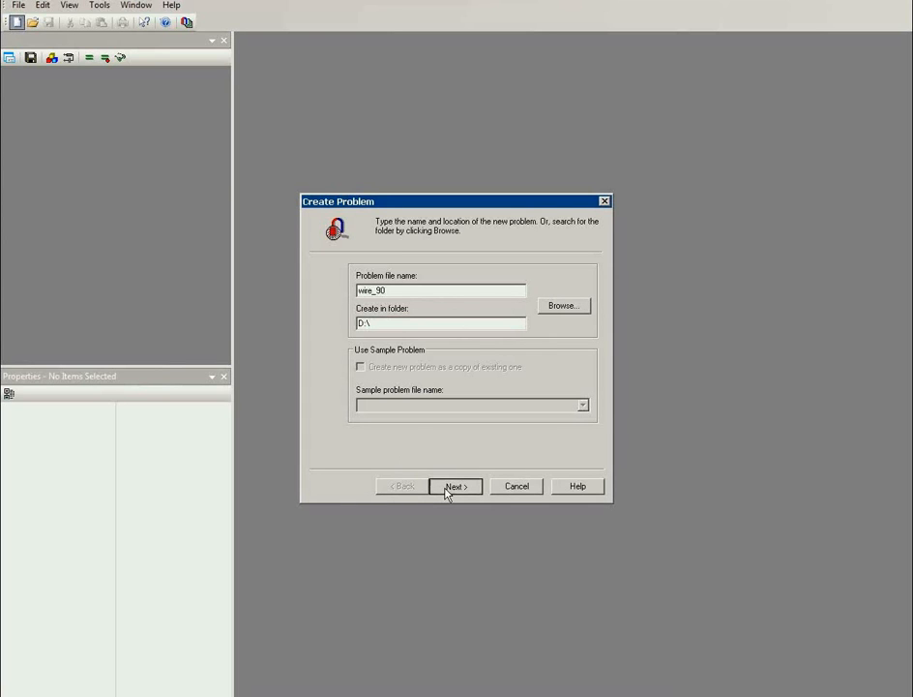
Choose DC Conduction problem type and 3D Import model class in the General dialog.
click(455, 486)
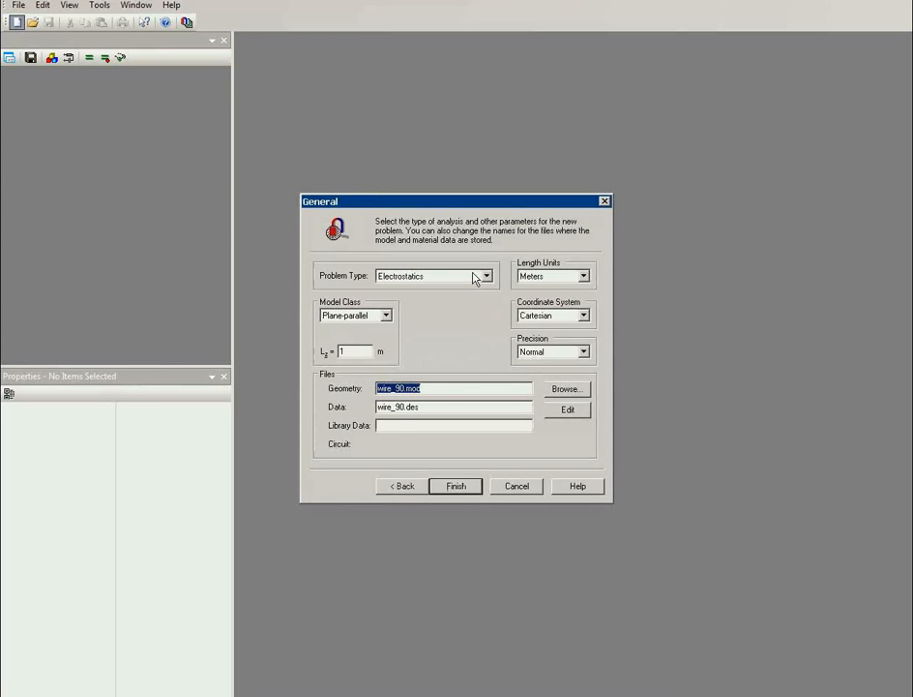
click(486, 276)
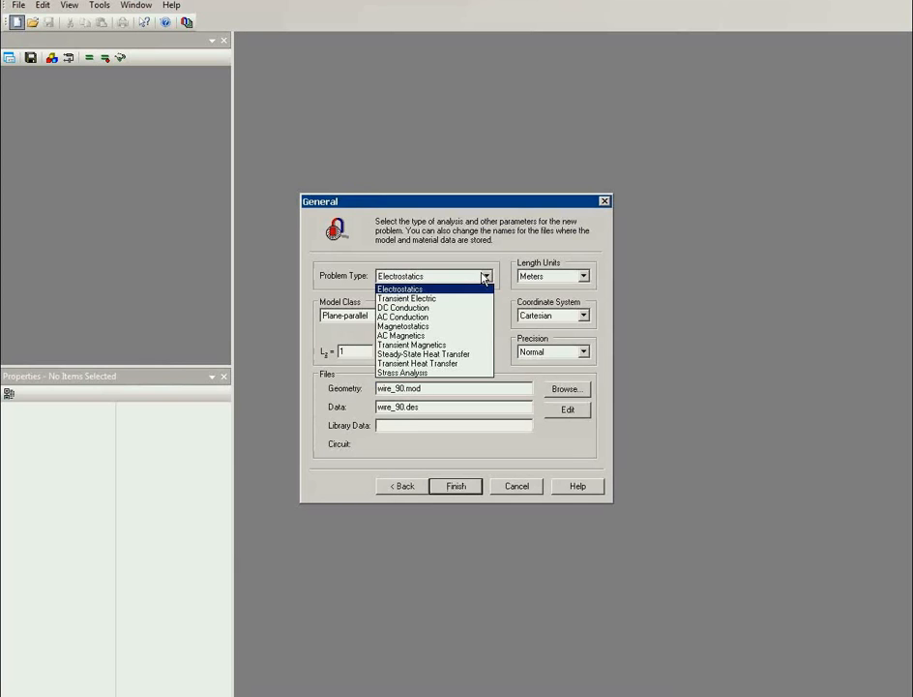
mouse_move(460, 307)
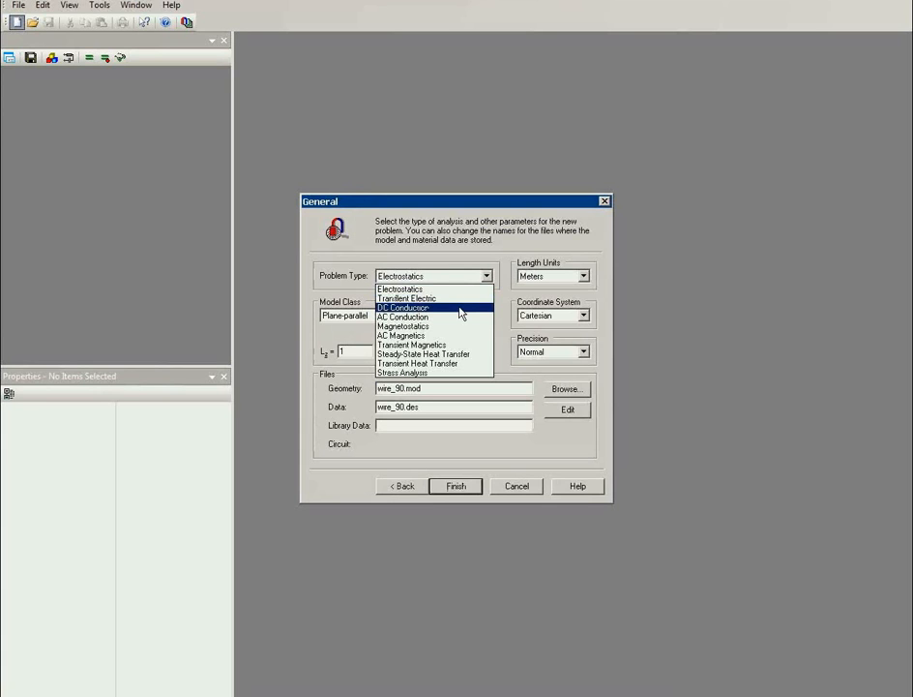
click(403, 308)
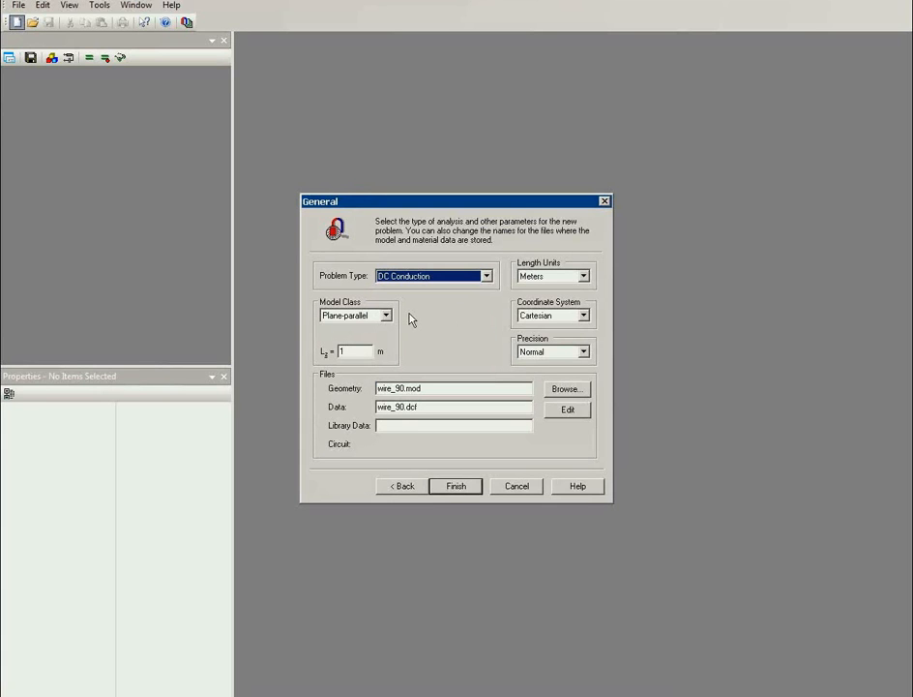
click(386, 315)
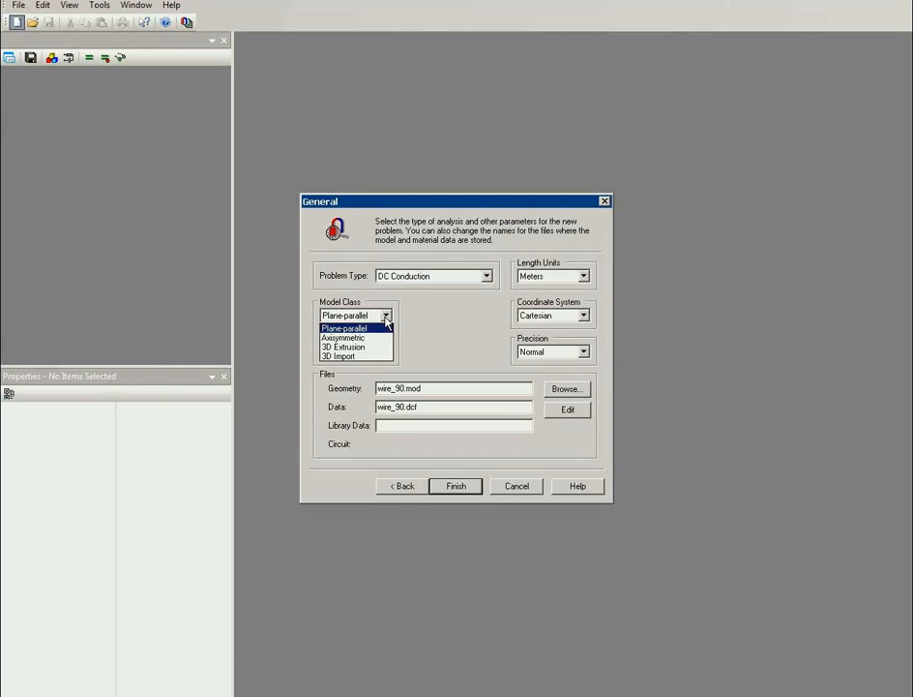
mouse_move(366, 356)
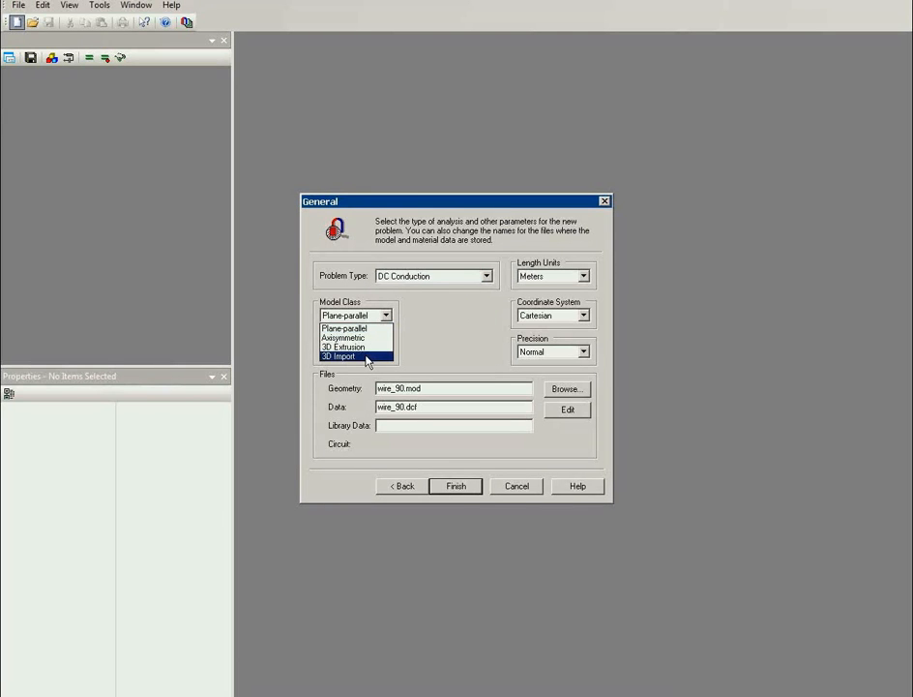
click(341, 357)
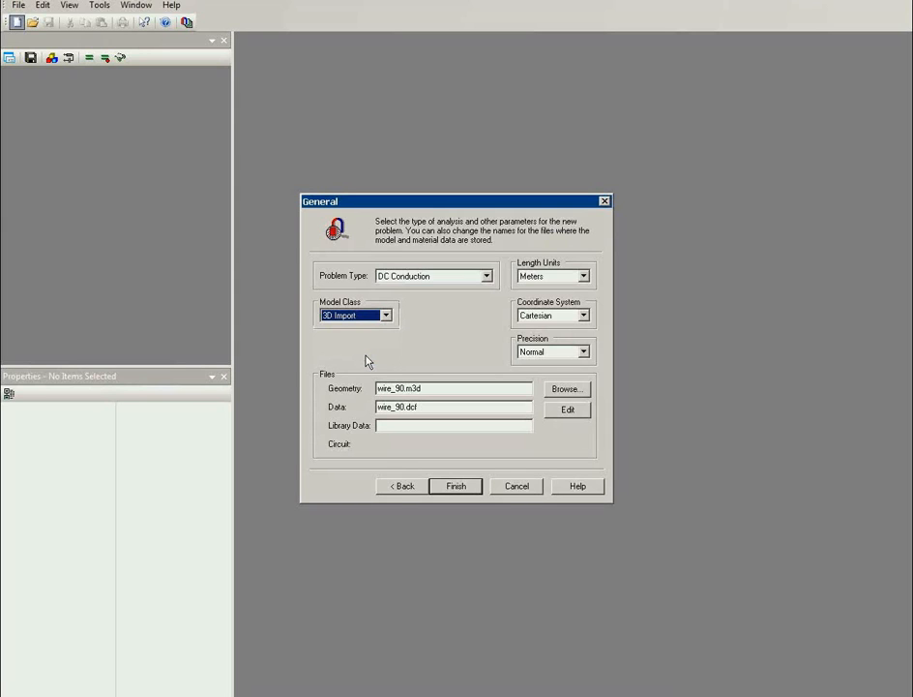
mouse_move(469, 496)
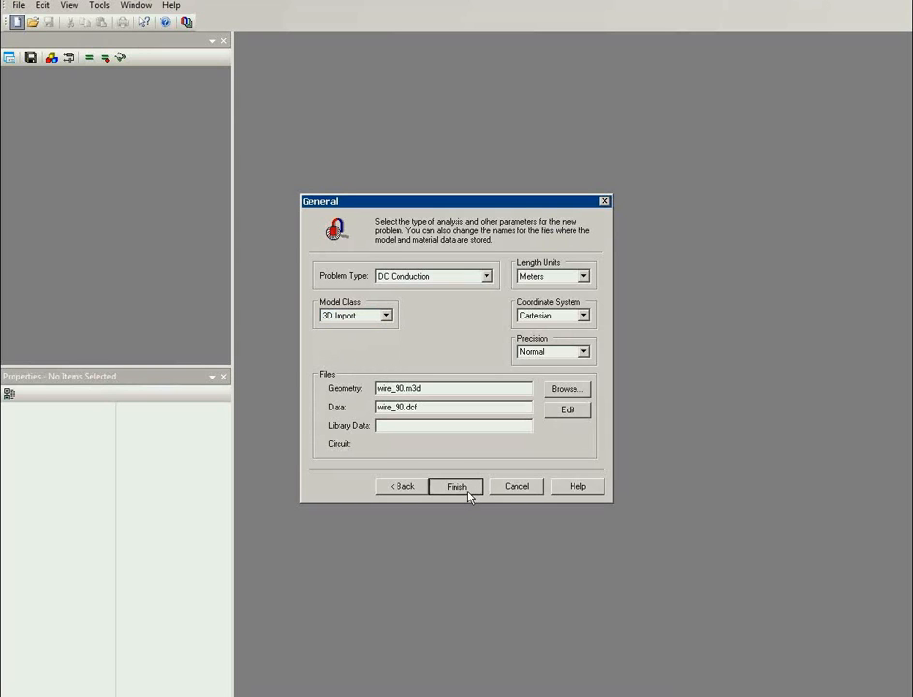
click(456, 486)
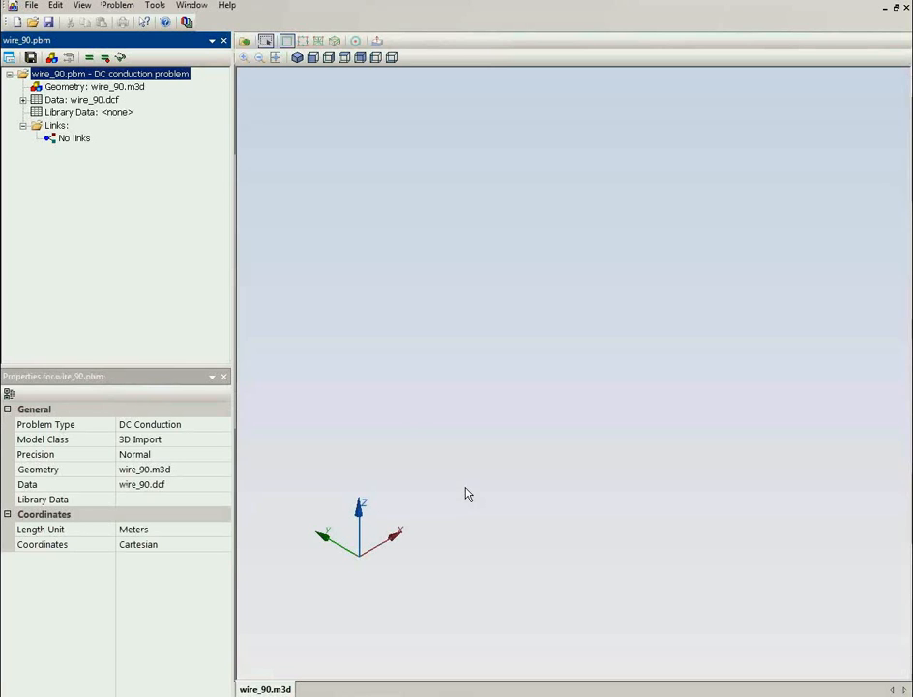
mouse_move(435, 288)
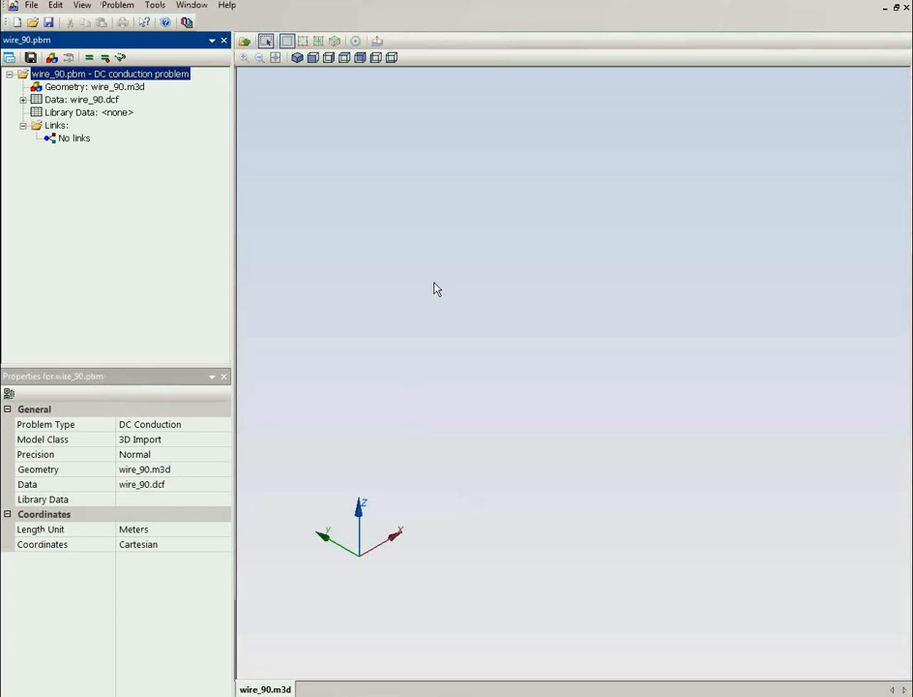
mouse_move(366, 169)
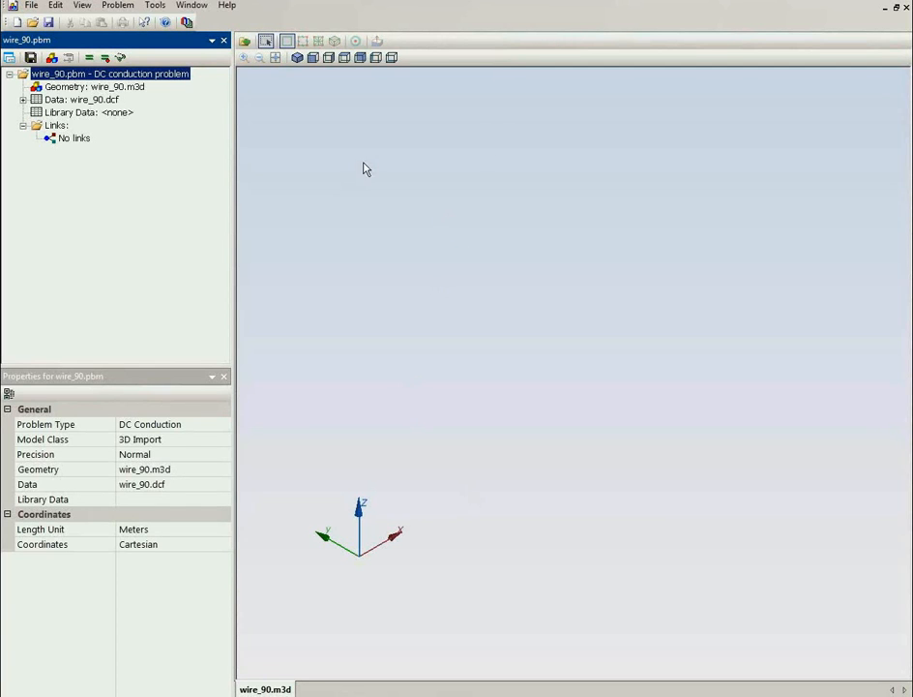
mouse_move(529, 420)
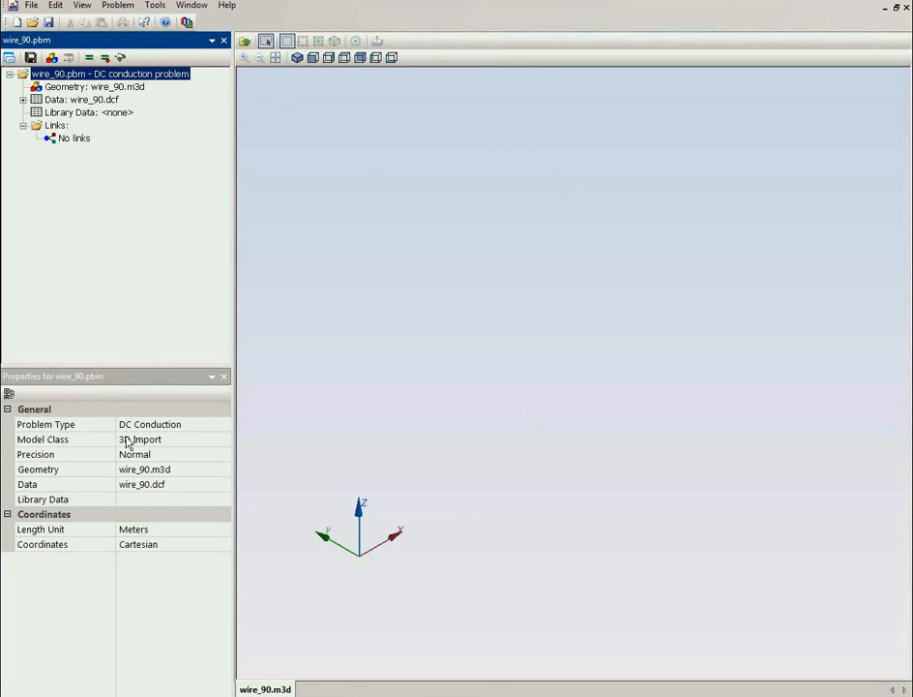
mouse_move(113, 438)
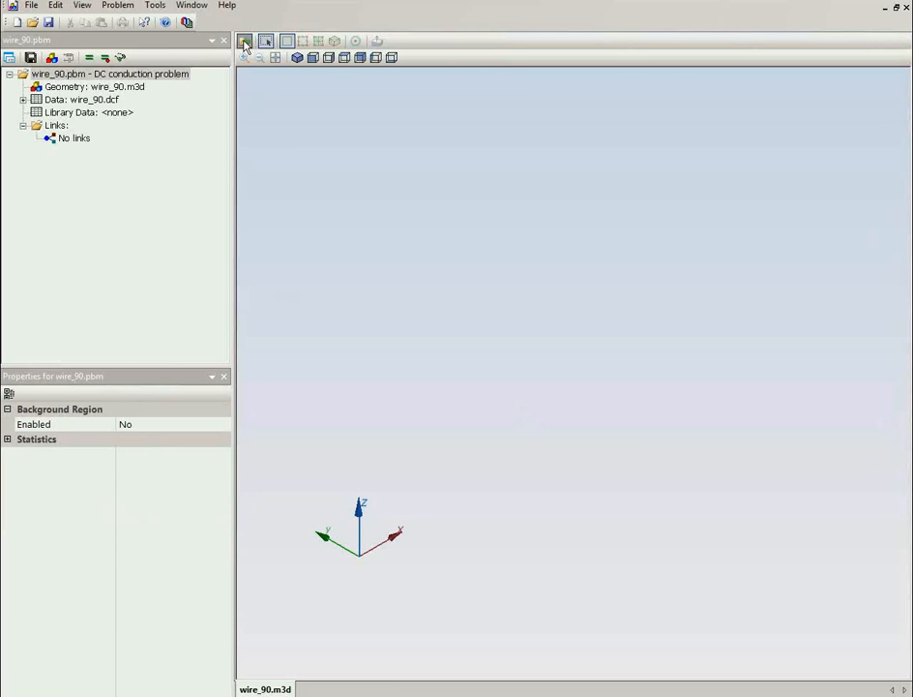
Import copper_wire_90.step from the bent_copper_wire folder as the problem geometry.
click(244, 40)
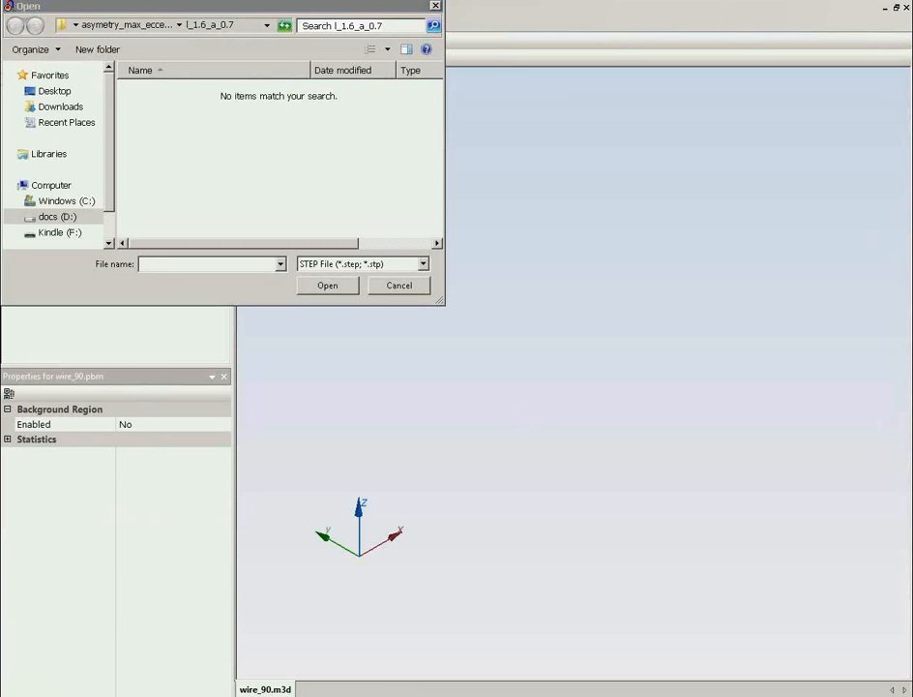
click(208, 263)
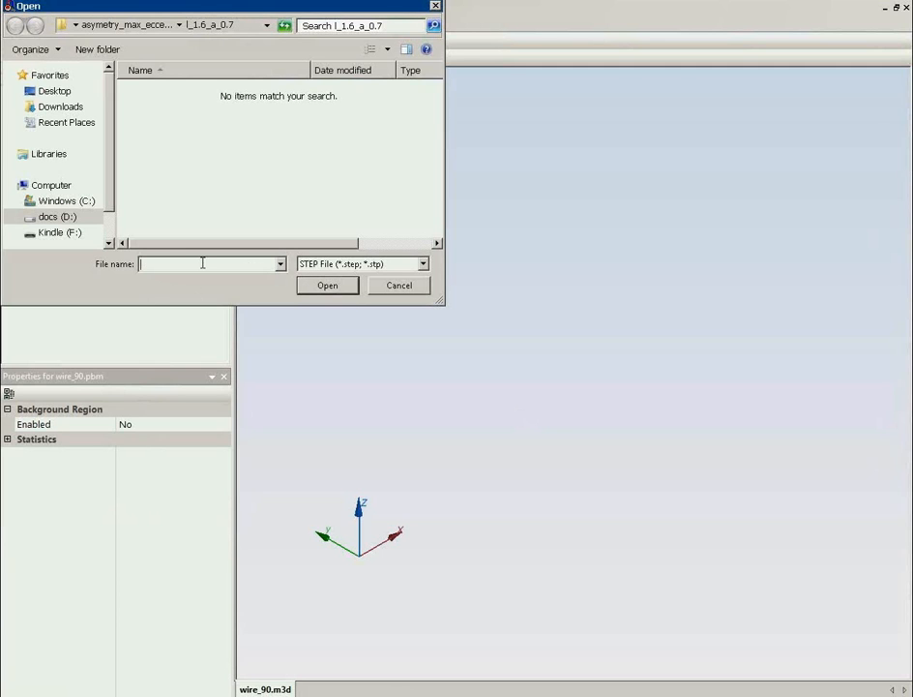
click(16, 25)
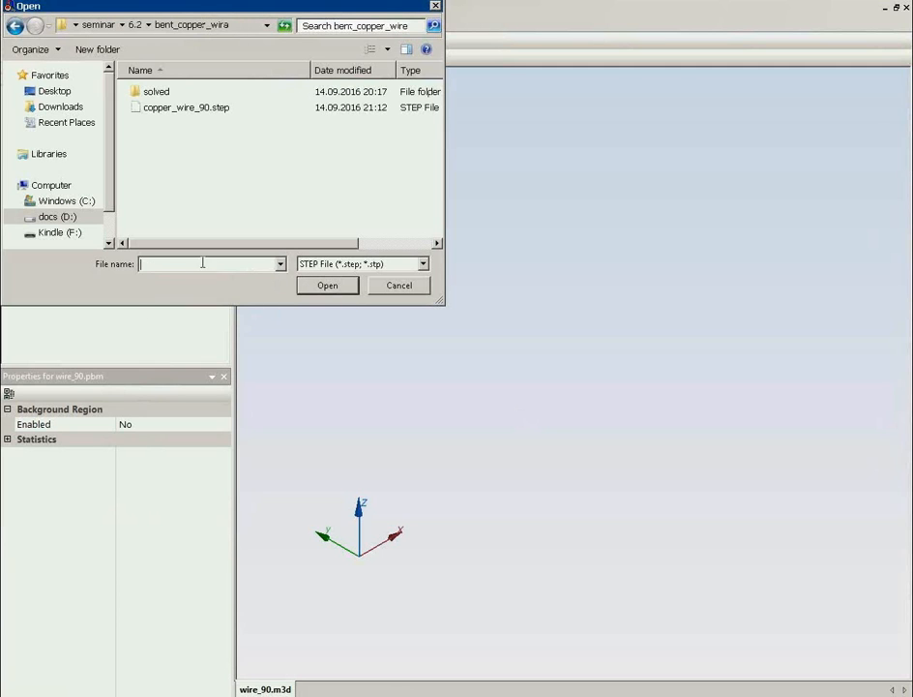
click(186, 106)
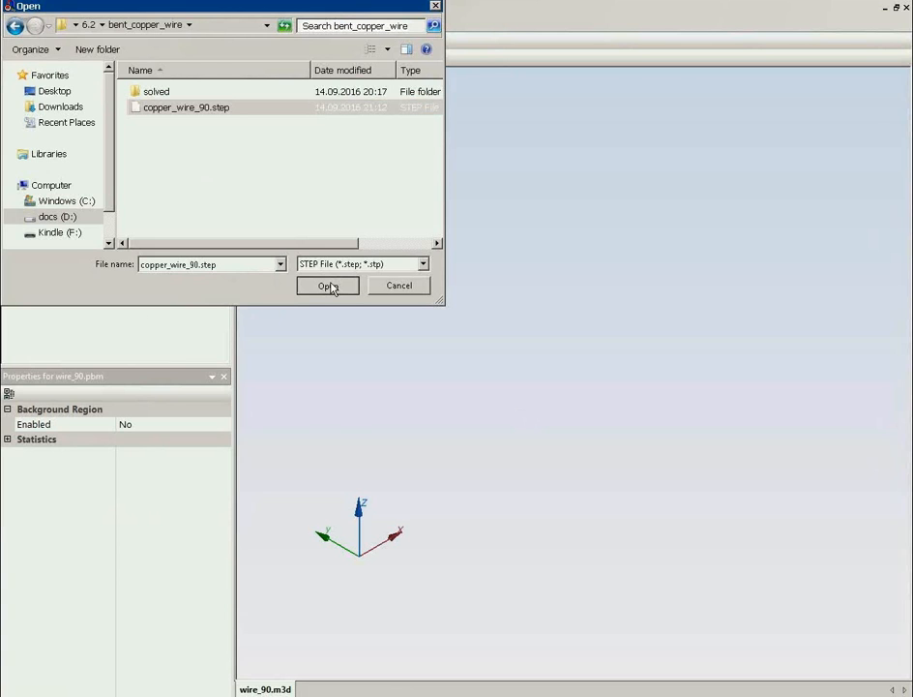
click(327, 286)
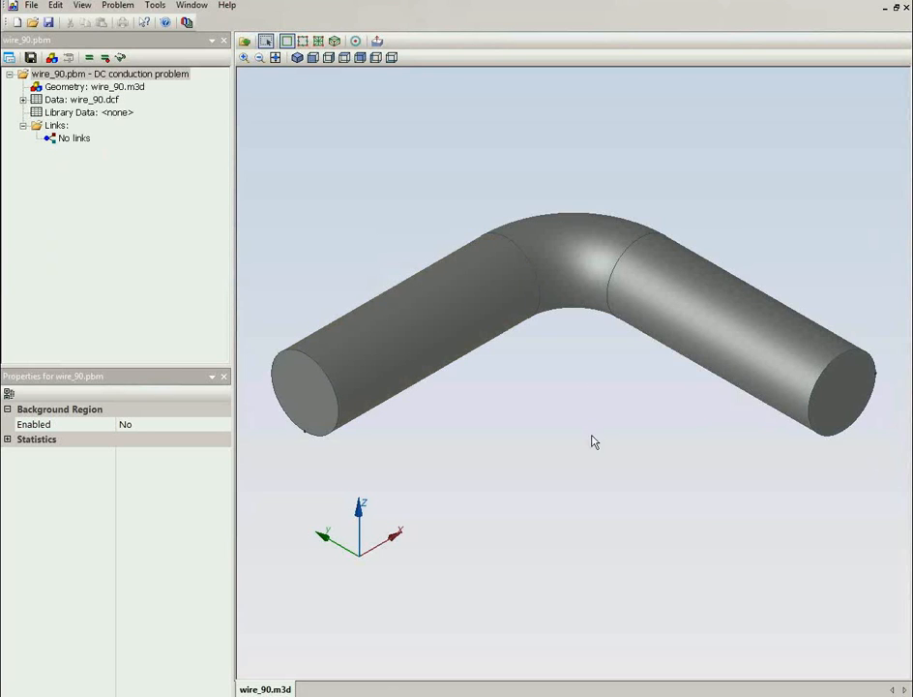
drag(595, 442, 600, 414)
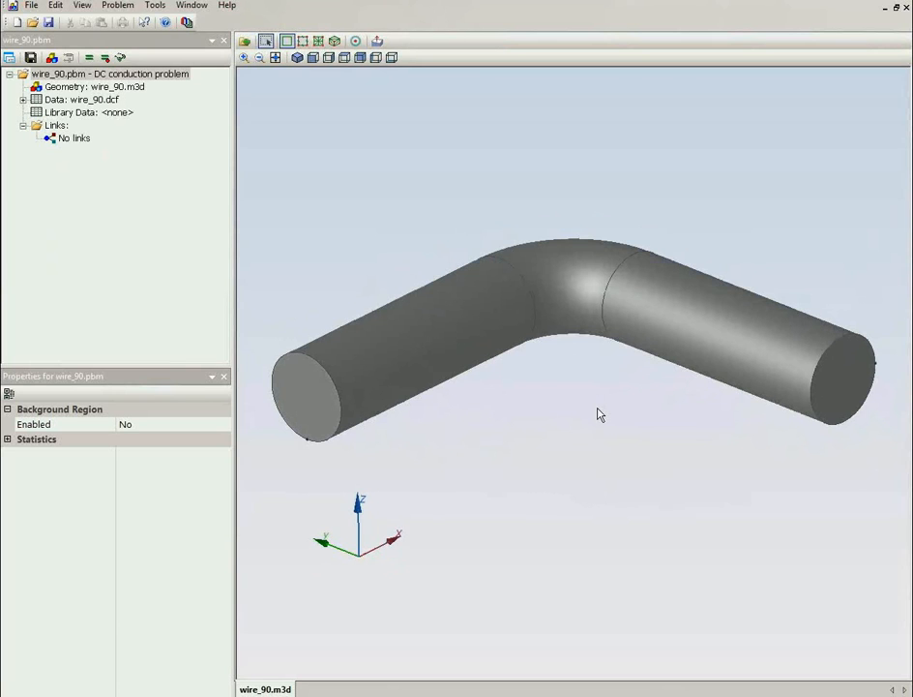
Label the selected wire body 'copper', then select the right end face.
click(484, 332)
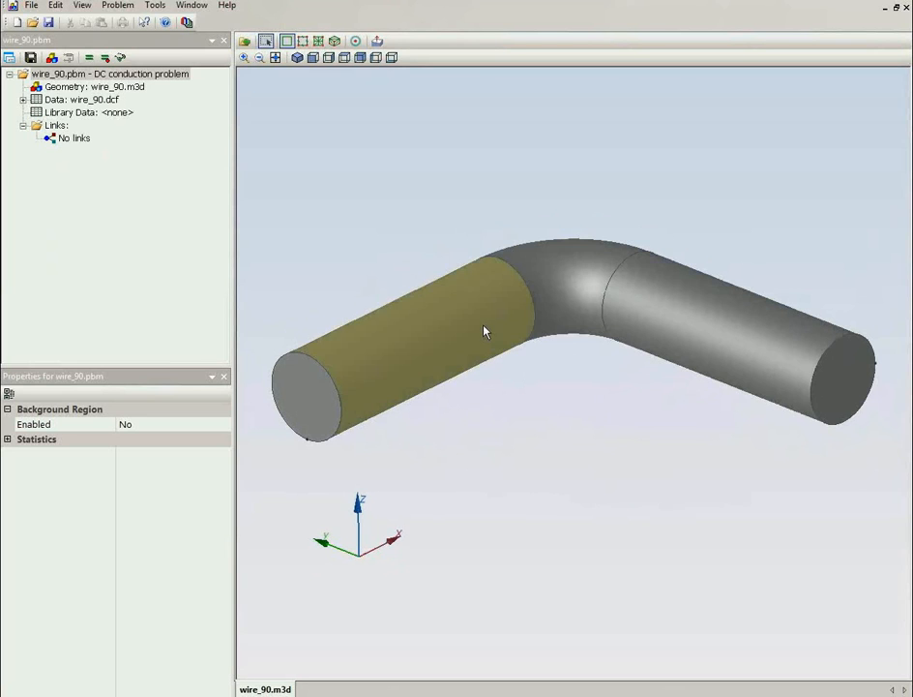
click(484, 331)
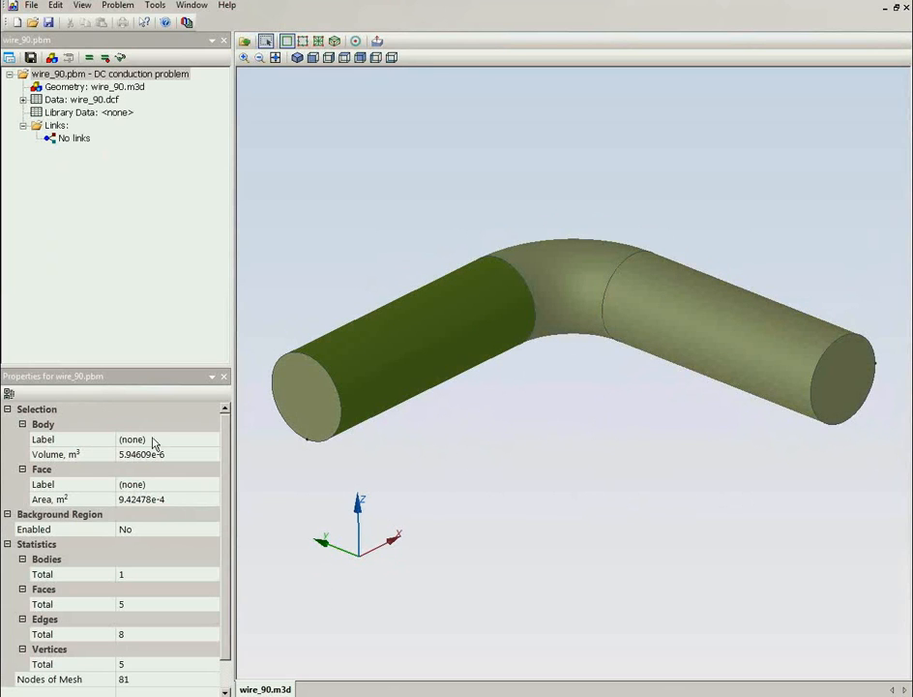
click(73, 438)
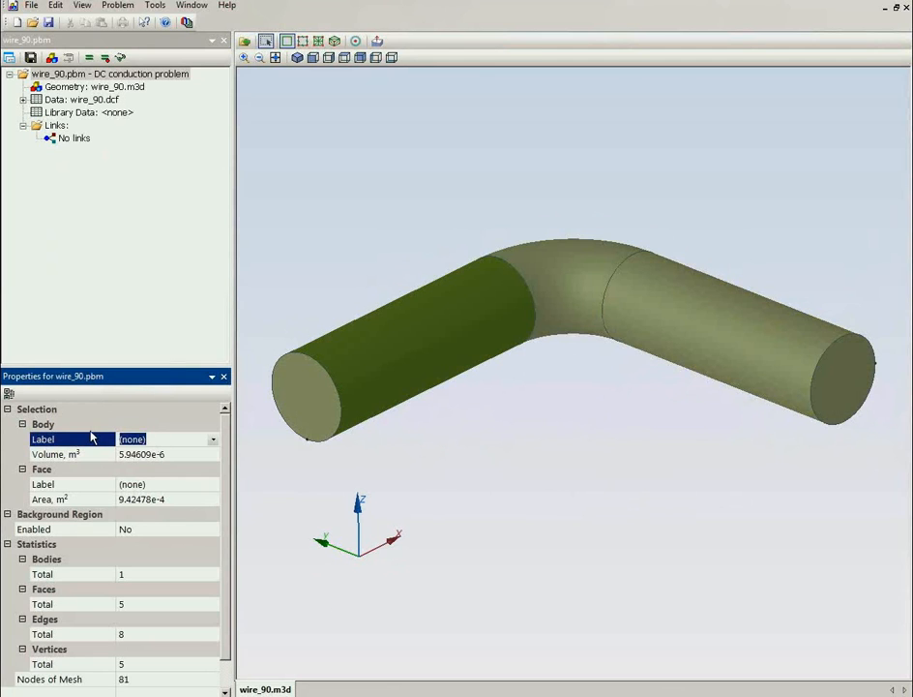
text(copper)
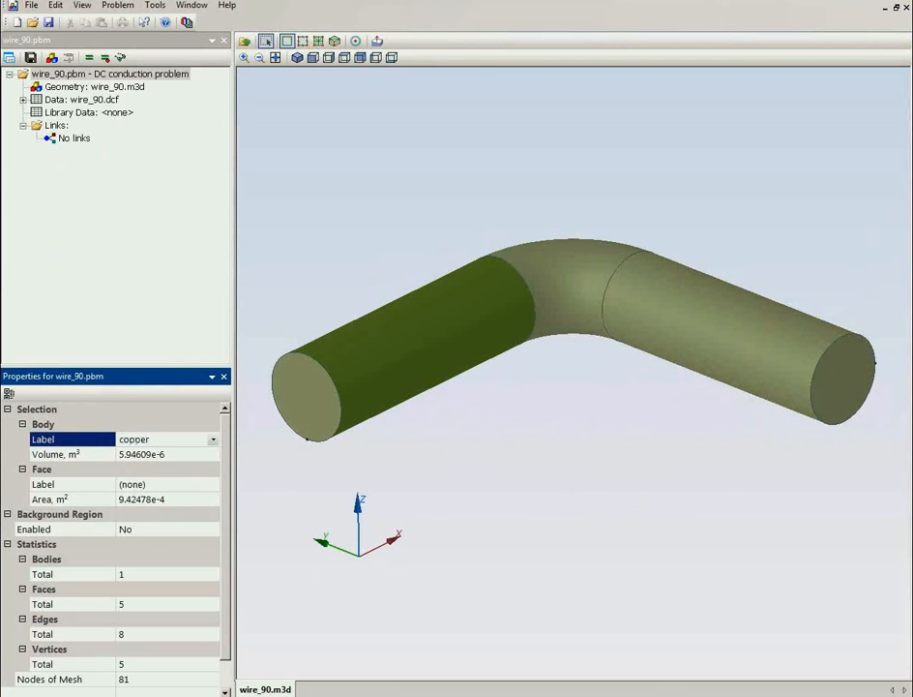
click(23, 99)
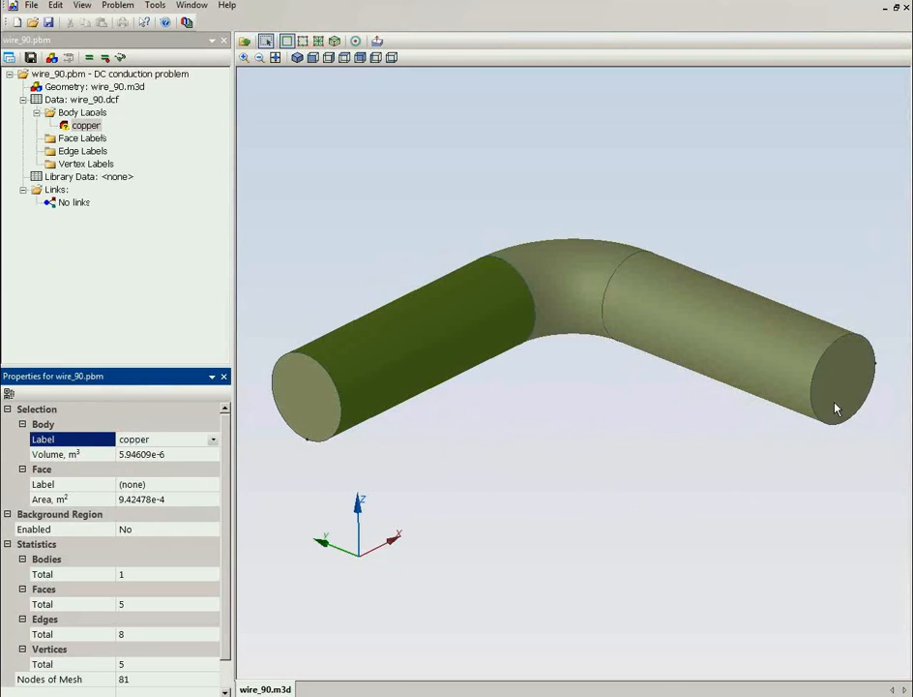
click(858, 368)
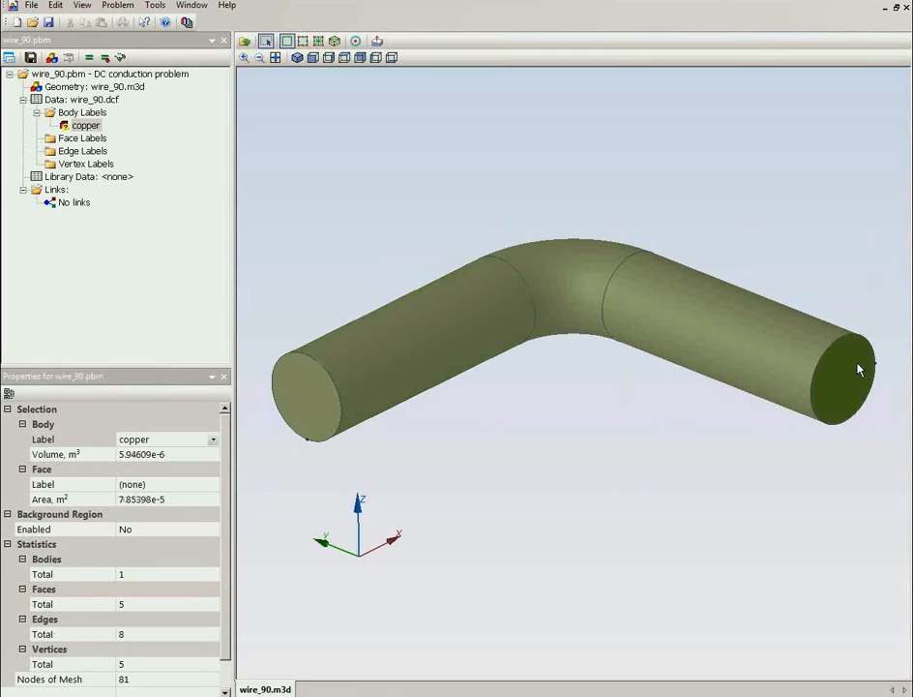
mouse_move(839, 404)
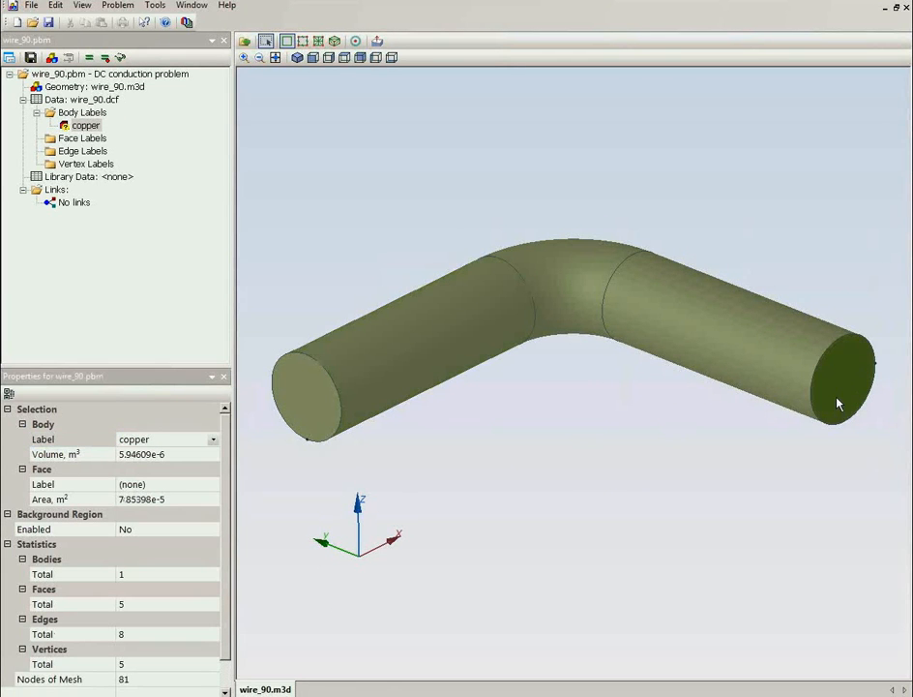
mouse_move(172, 500)
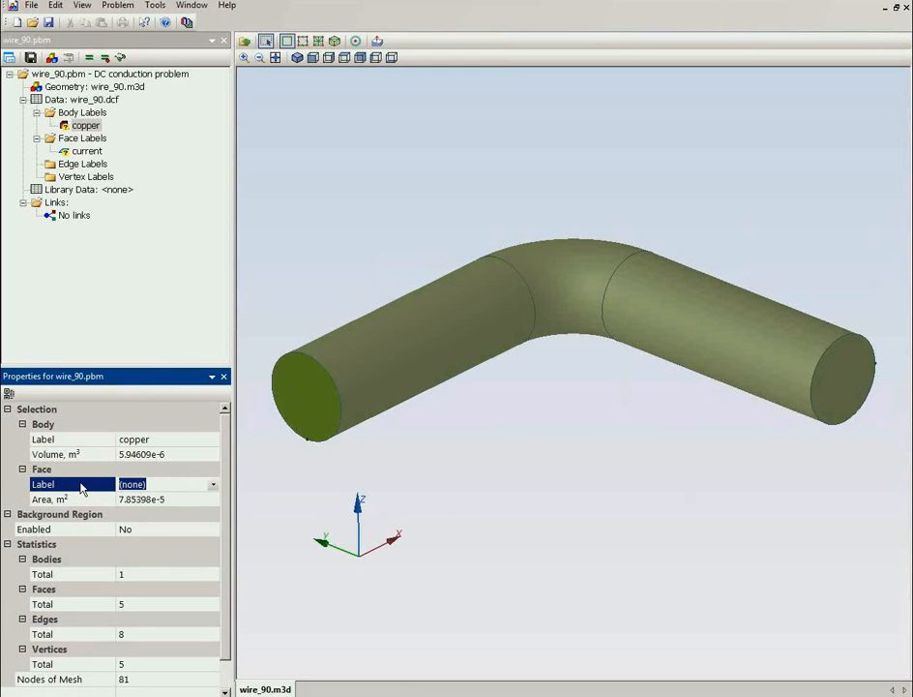
Enter the GND face label for the left end face.
text(V)
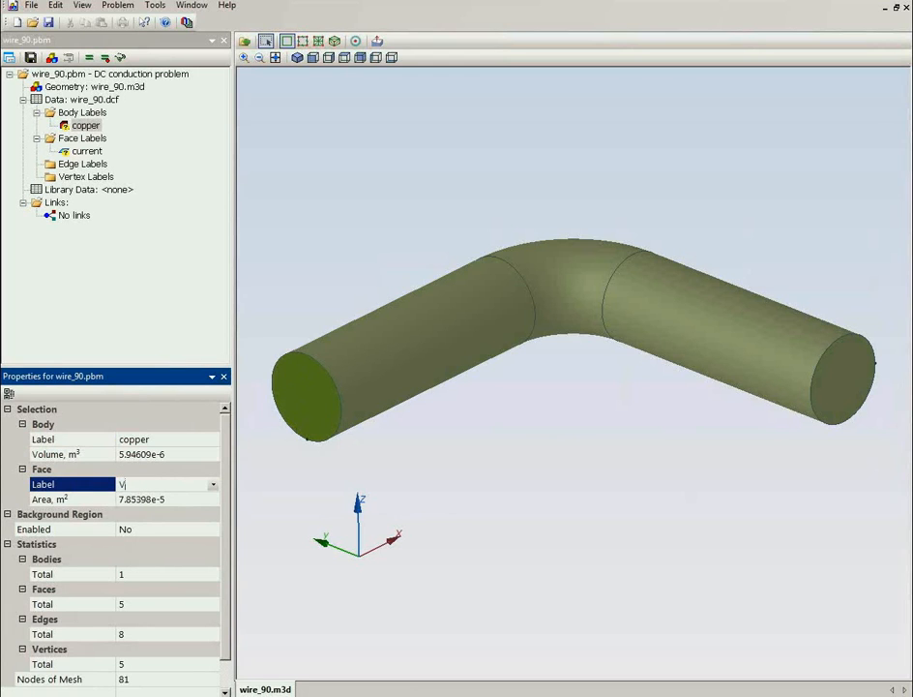
text(GND)
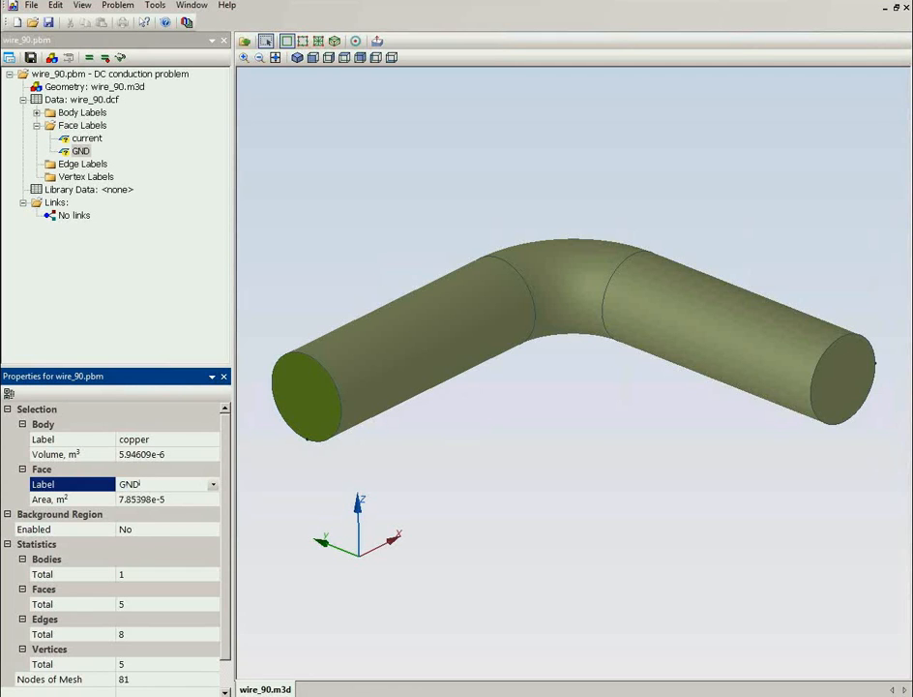
Highlight the copper body and the current and GND face labels in the tree to check them.
click(37, 112)
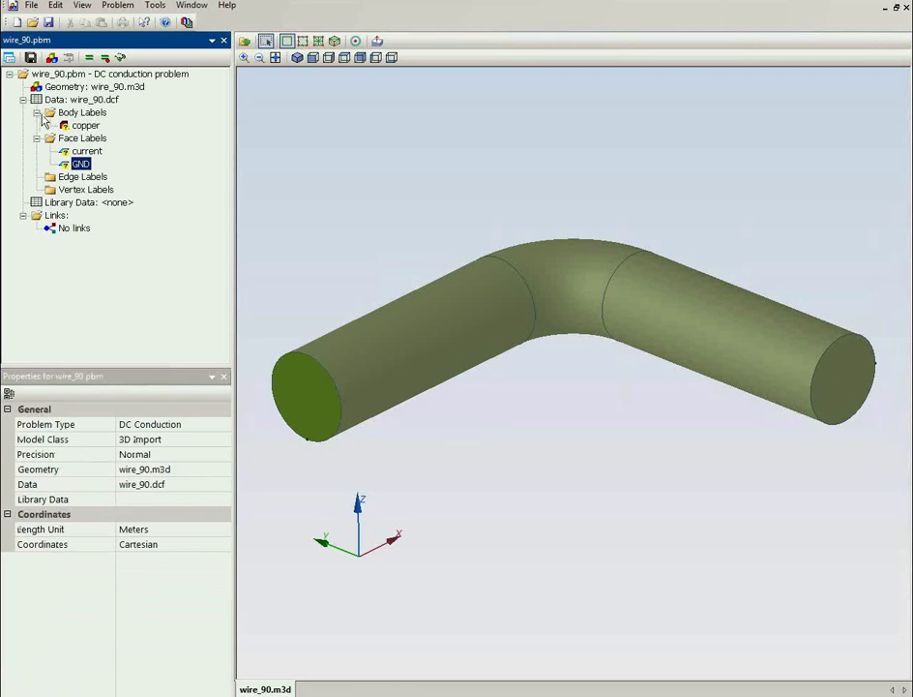
click(86, 124)
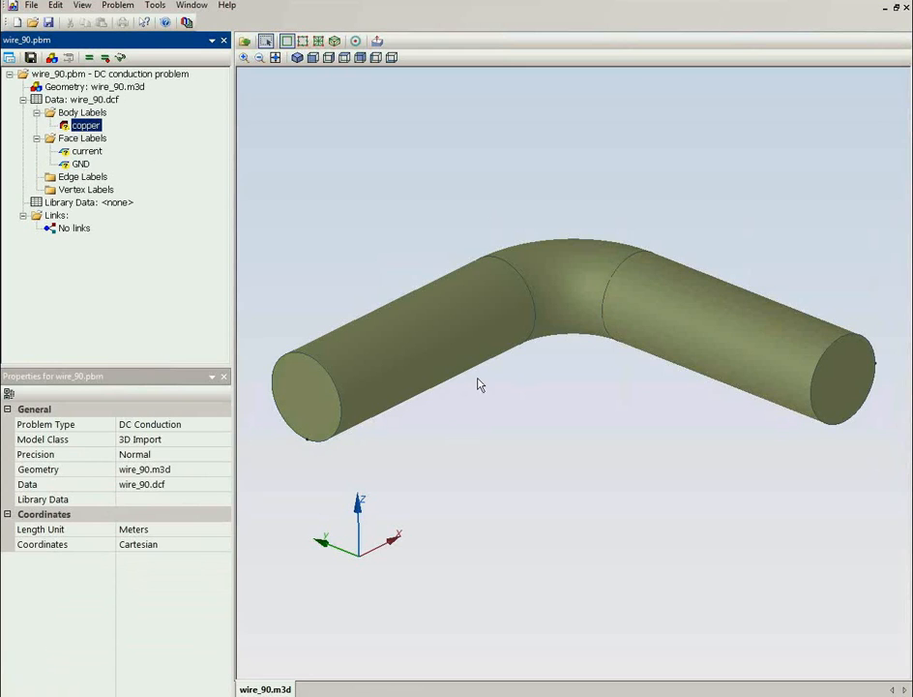
click(87, 150)
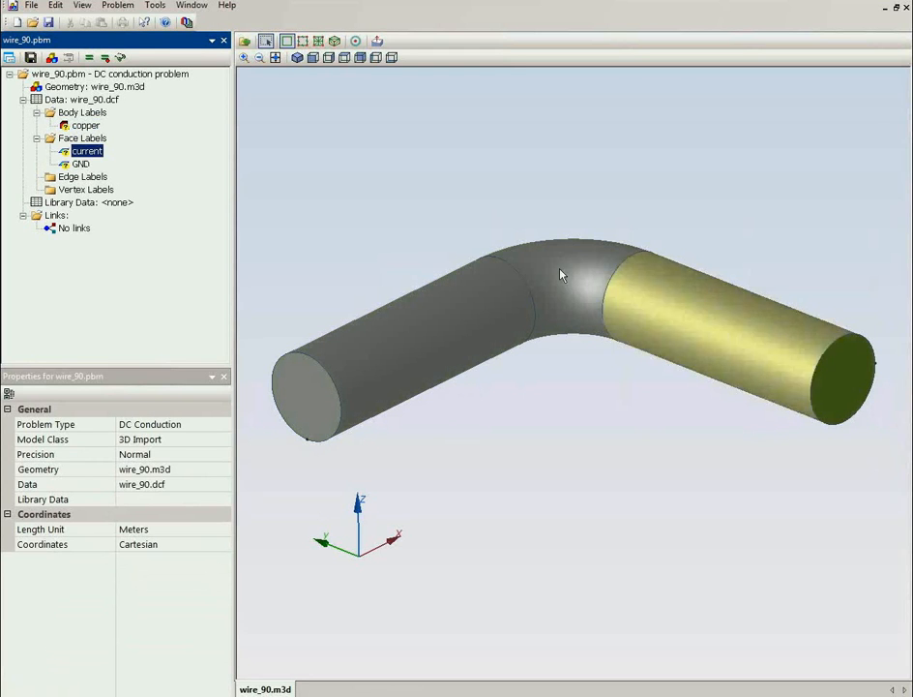
click(81, 163)
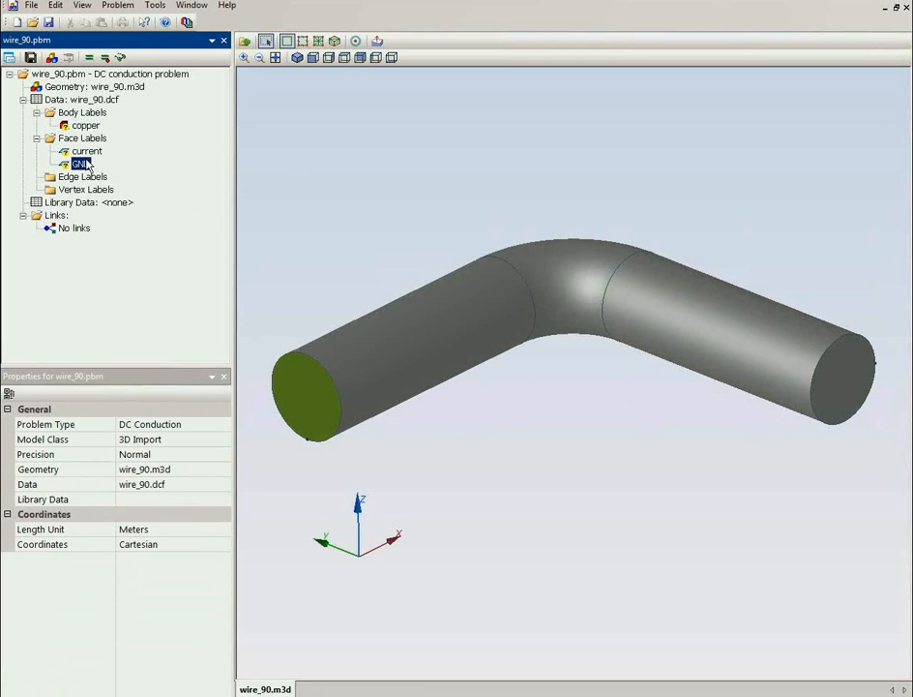
Assign the copper body label a conductivity σ of 56e6 S/m.
click(86, 125)
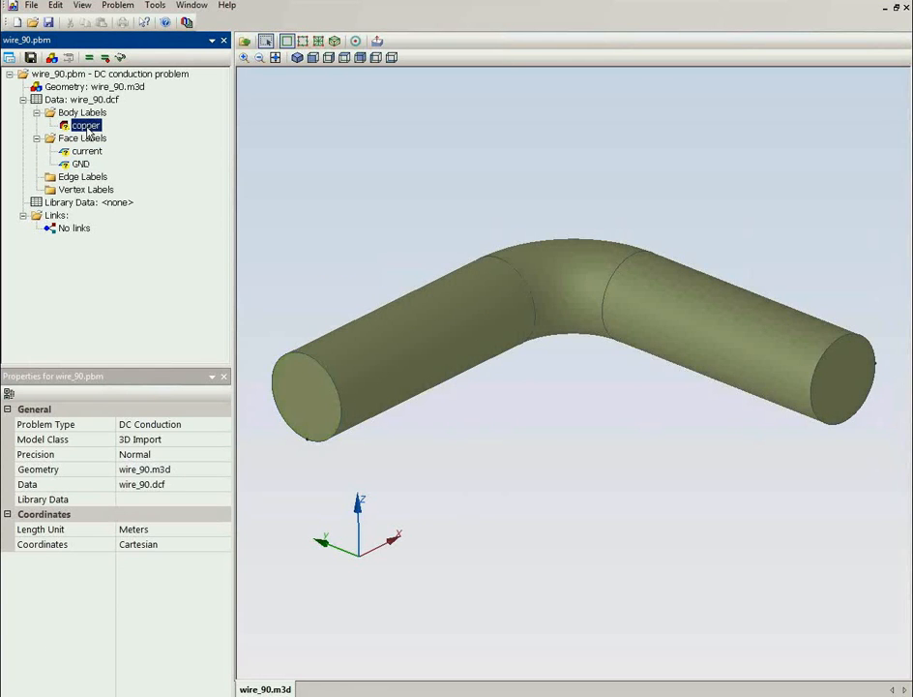
double_click(85, 125)
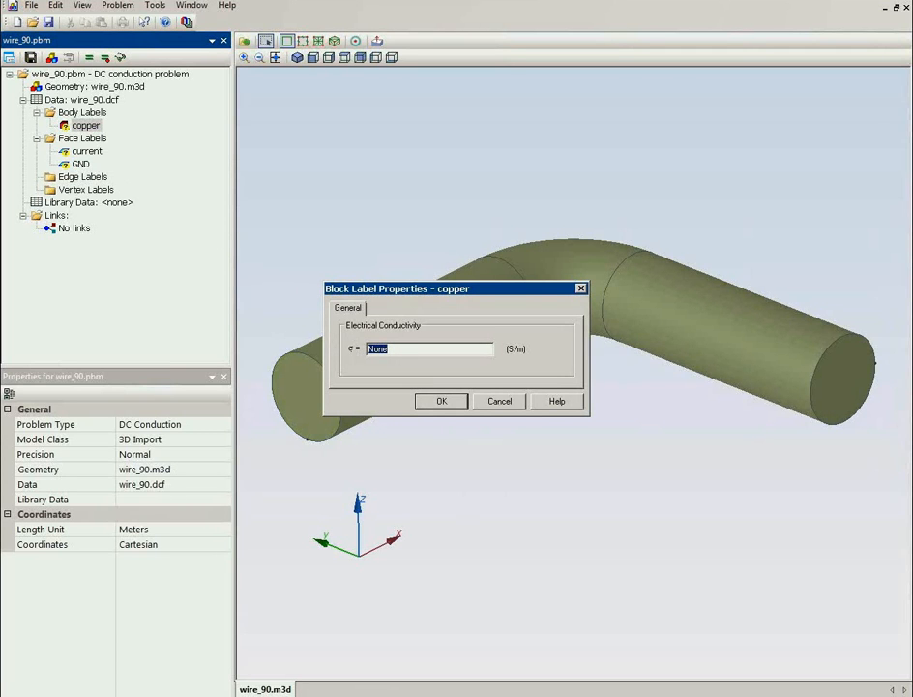
text(56)
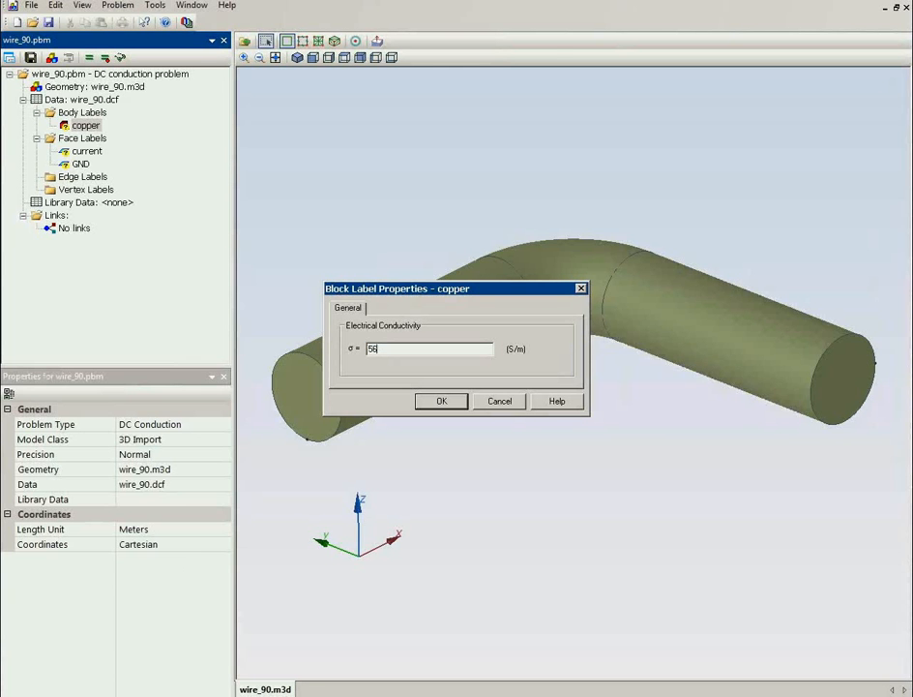
text(e6)
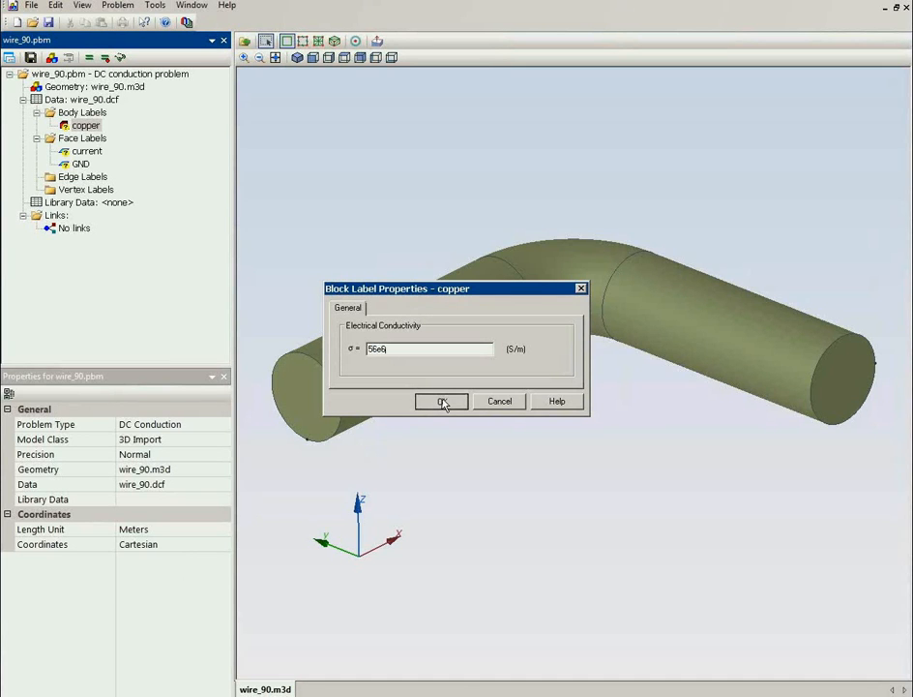
click(442, 402)
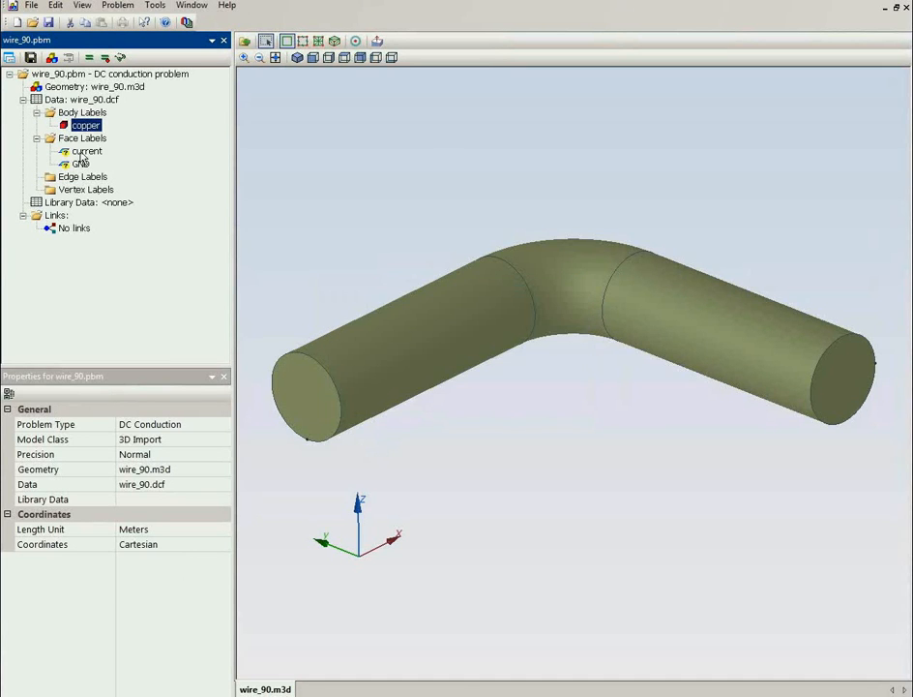
Enable normal current density on the 'current' face, then copy its Area value from Properties.
click(86, 151)
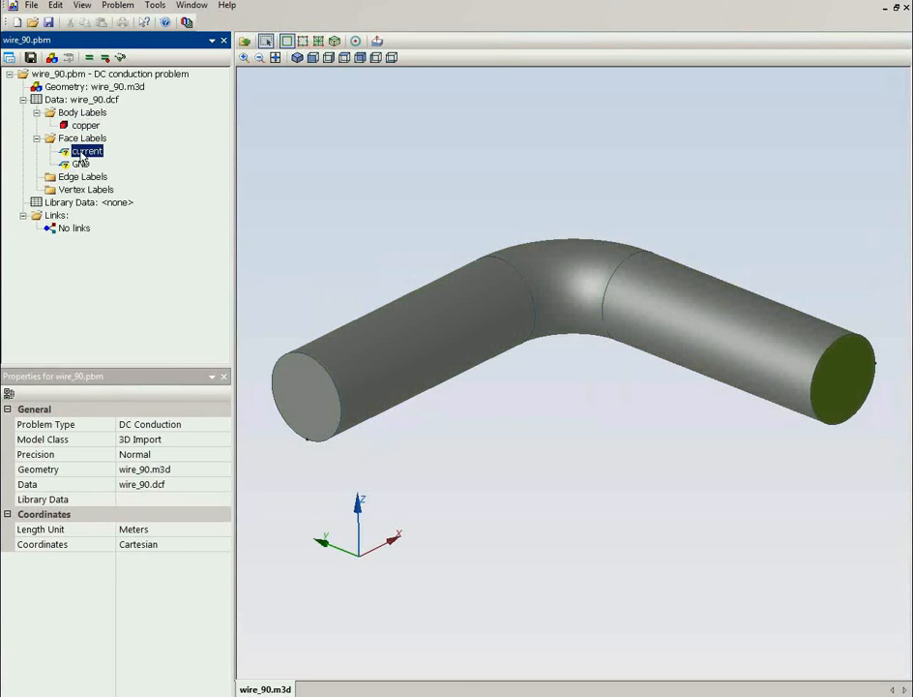
double_click(87, 151)
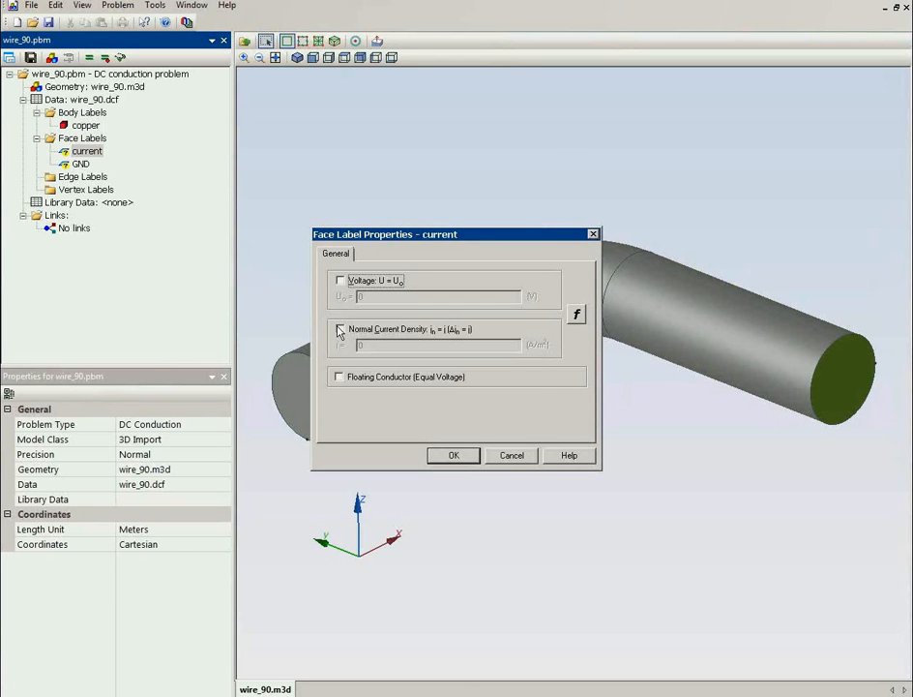
click(339, 329)
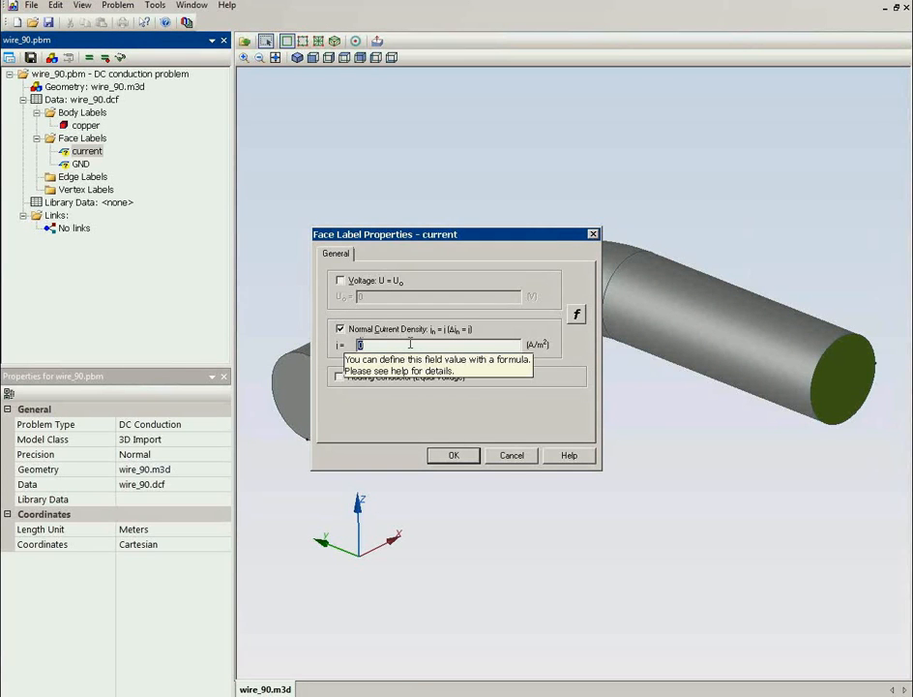
mouse_move(535, 345)
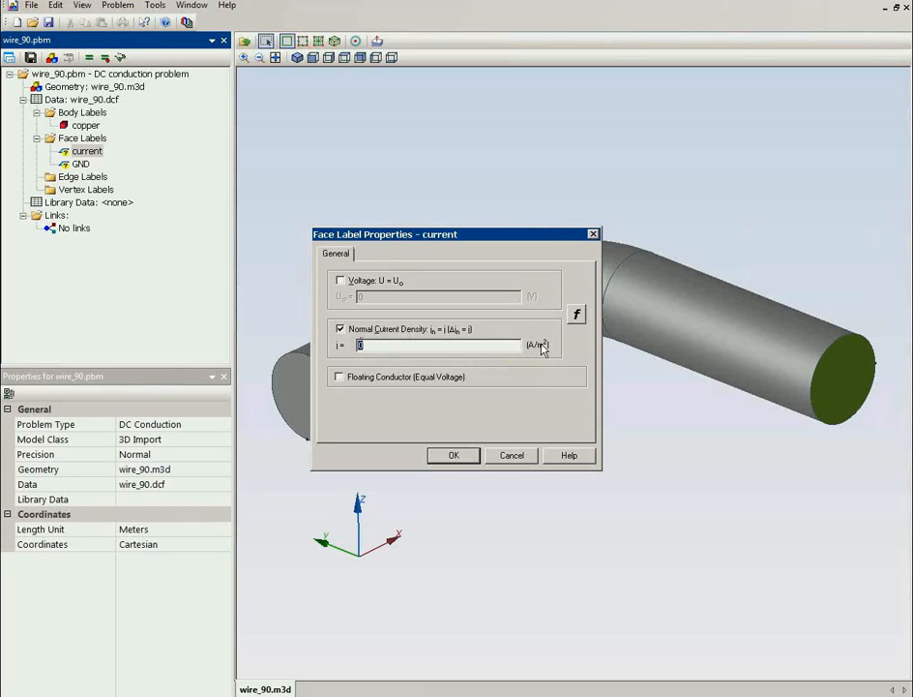
mouse_move(512, 454)
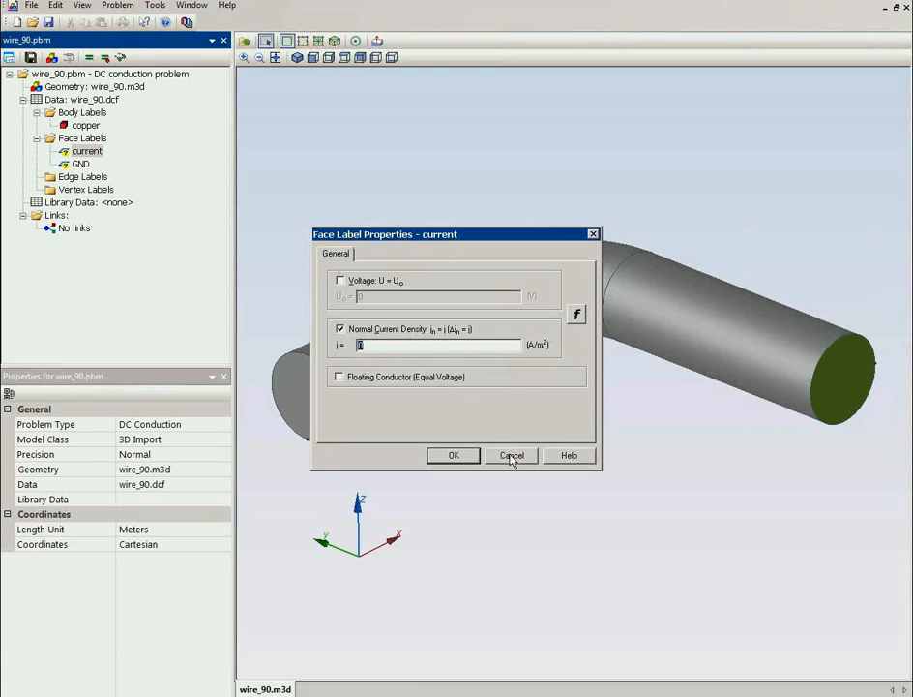
click(511, 455)
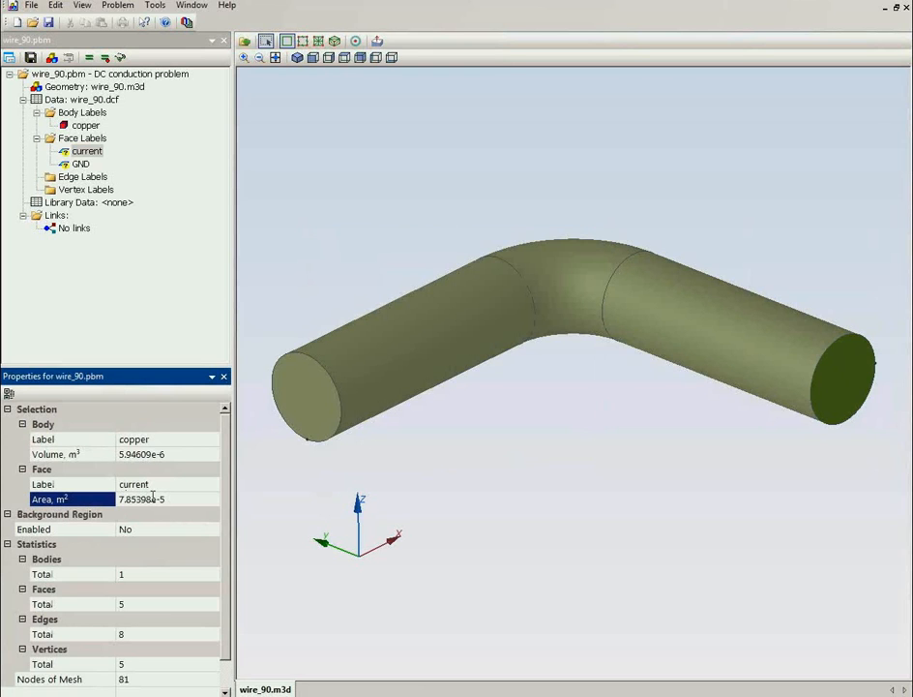
triple_click(142, 499)
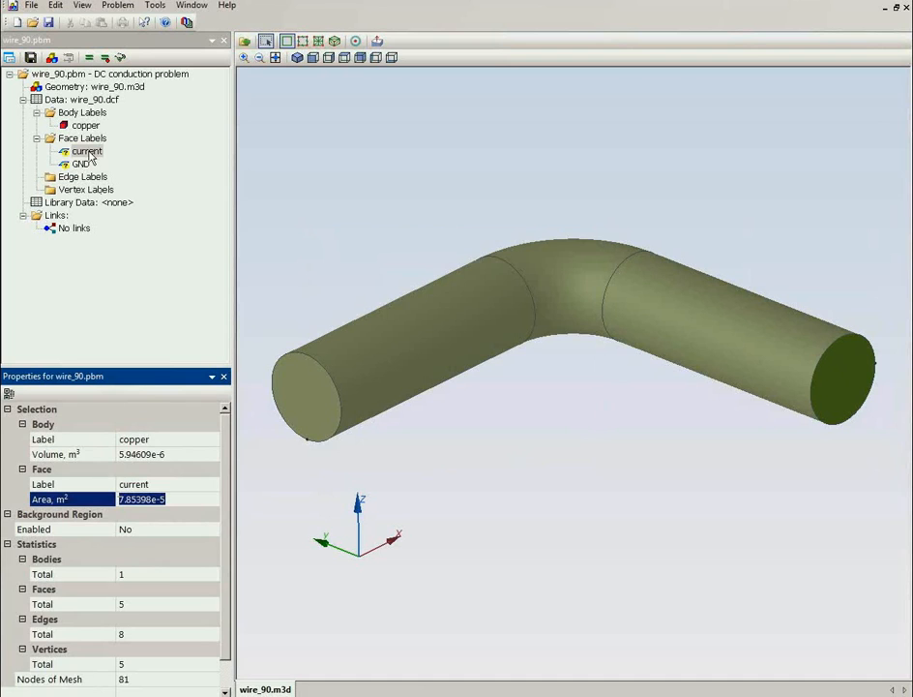
Re-enable normal current density and begin entering 100 / 7.85398e-5 A/m².
double_click(87, 151)
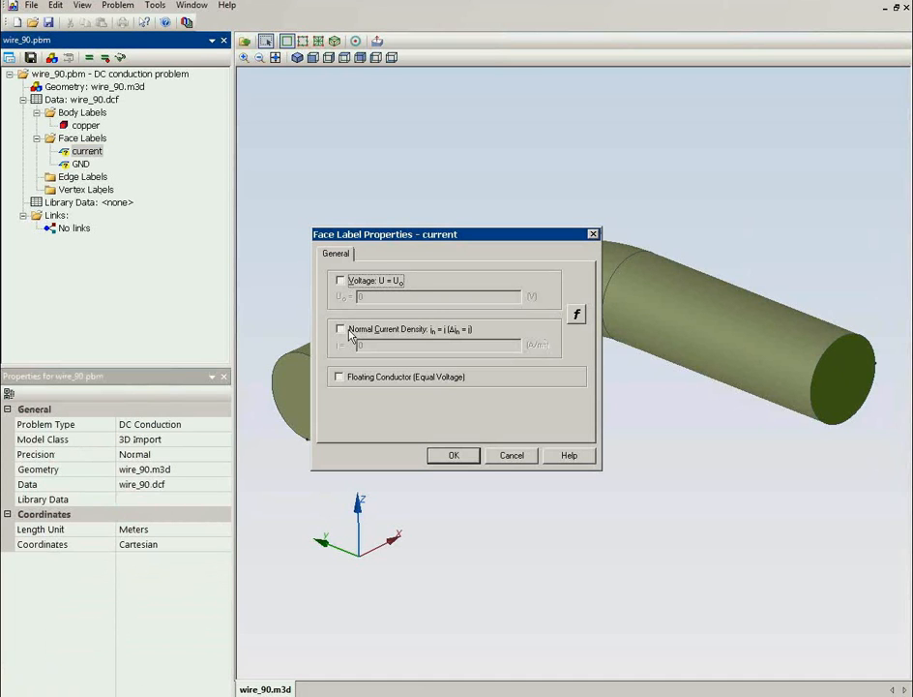
click(340, 328)
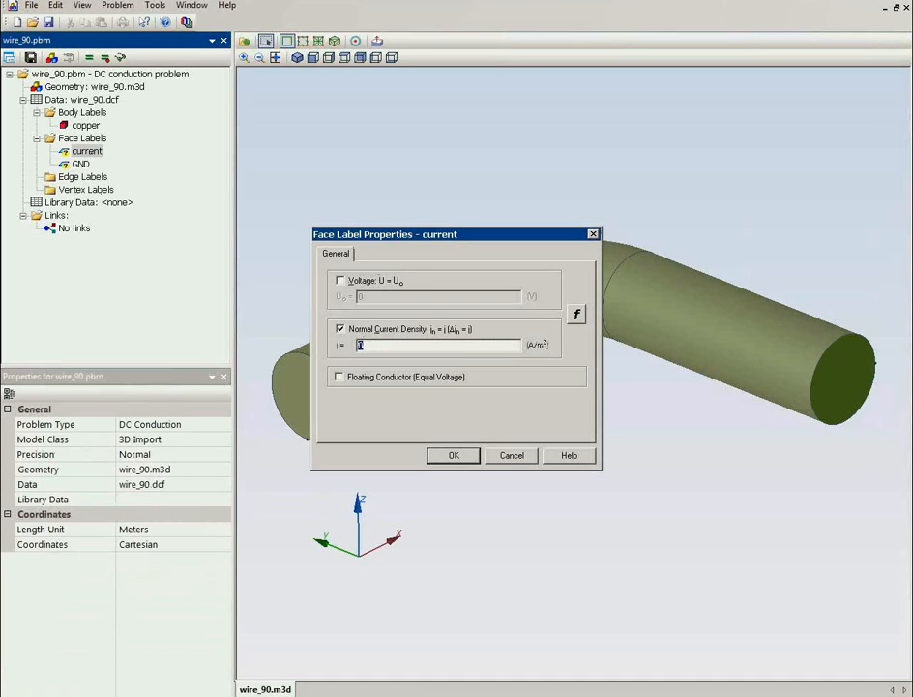
text(100i)
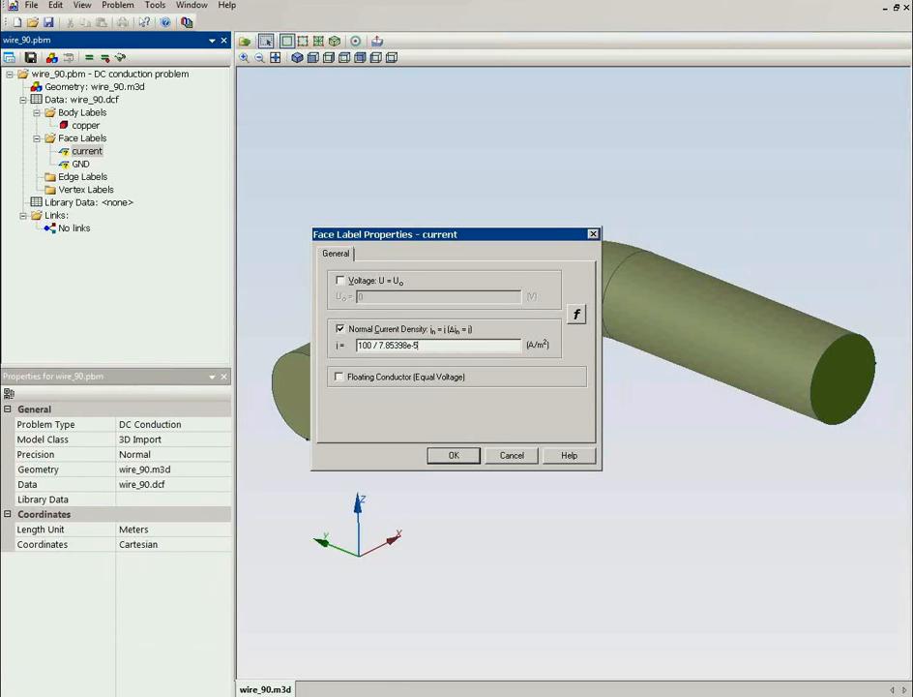
mouse_move(388, 280)
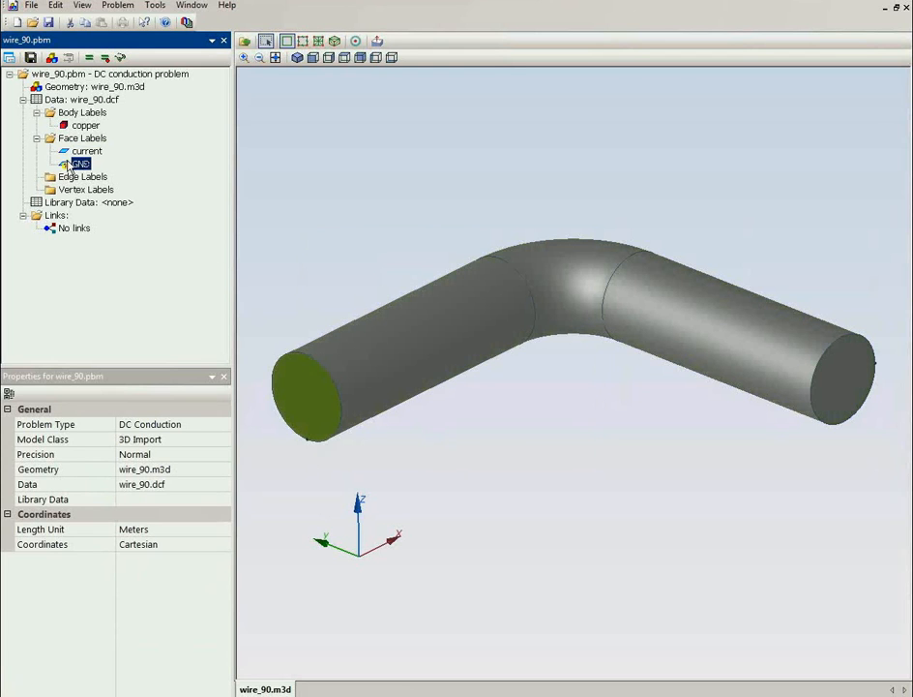
Set the GND face boundary condition to fixed voltage U = U0.
double_click(81, 163)
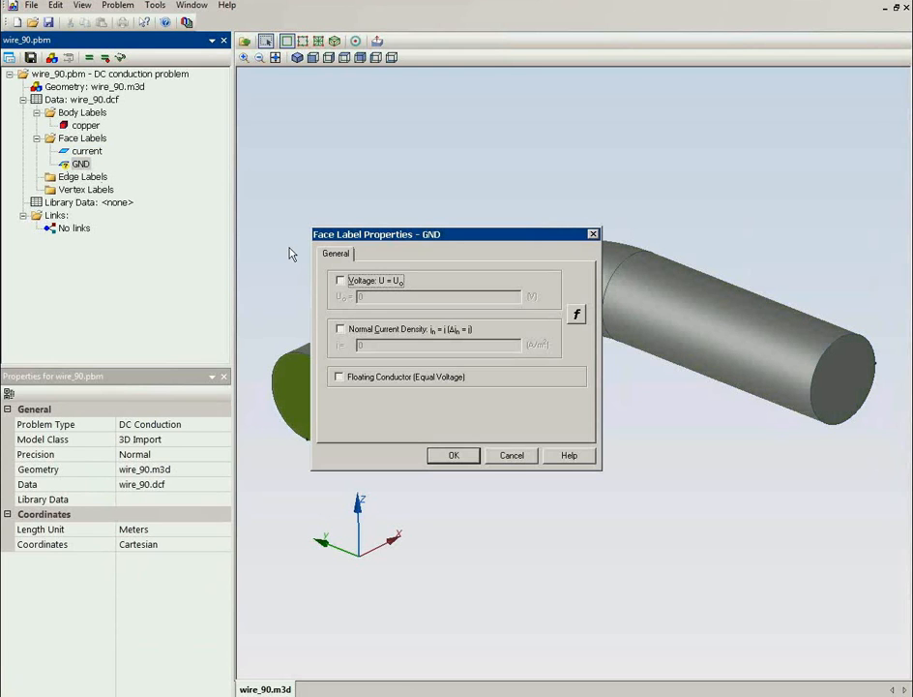
click(339, 280)
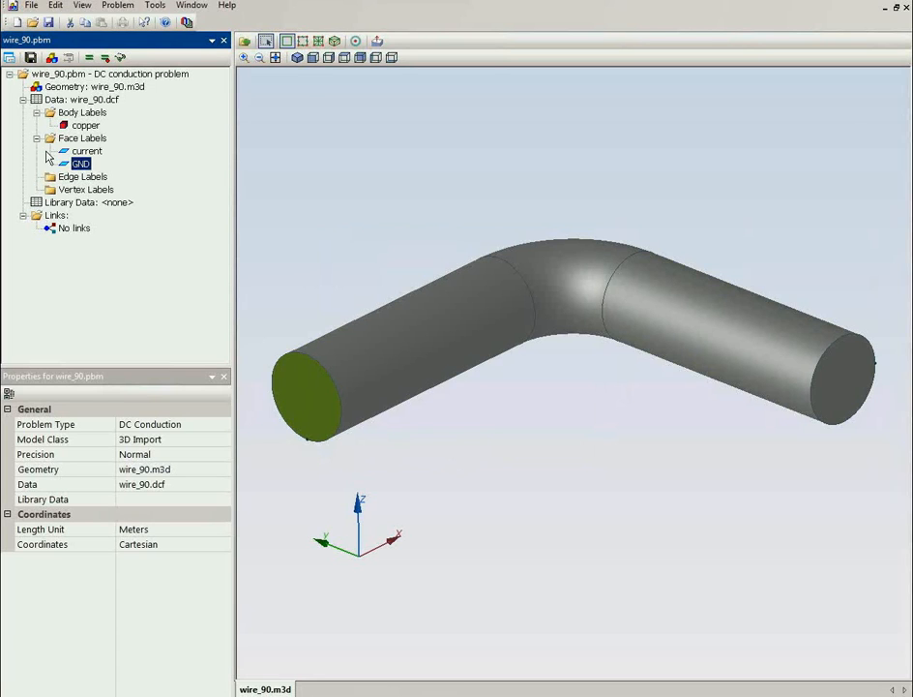
click(81, 163)
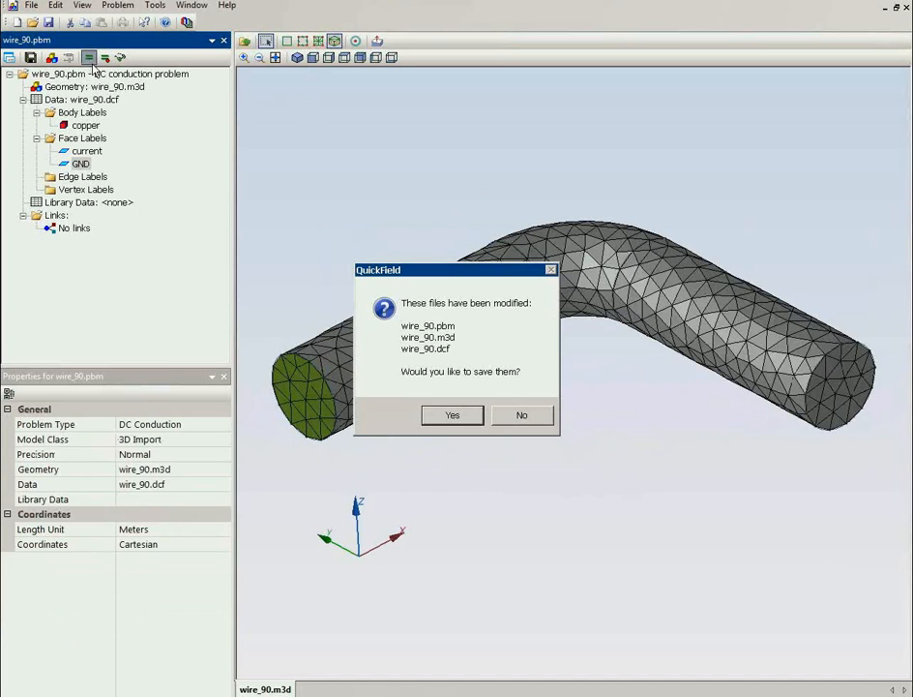
mouse_move(409, 301)
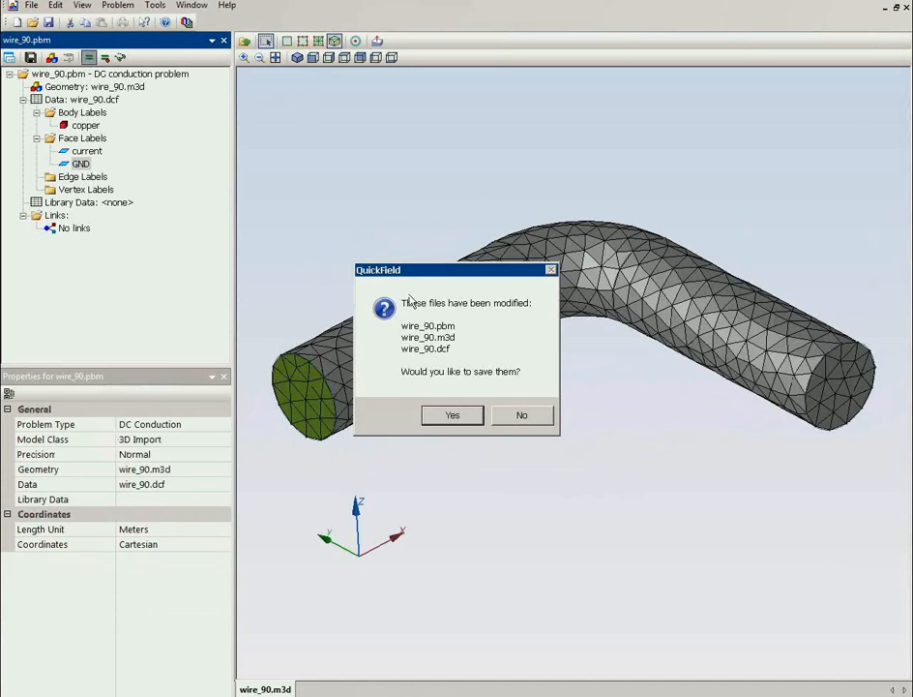
mouse_move(449, 377)
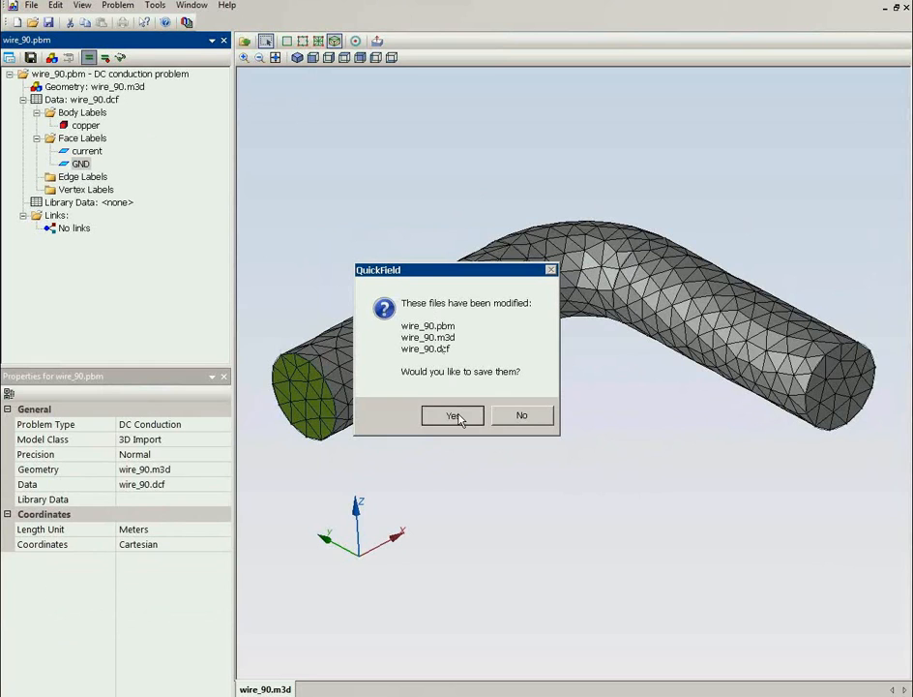
Confirm saving the modified files so wire_90 meshes and solves.
click(453, 416)
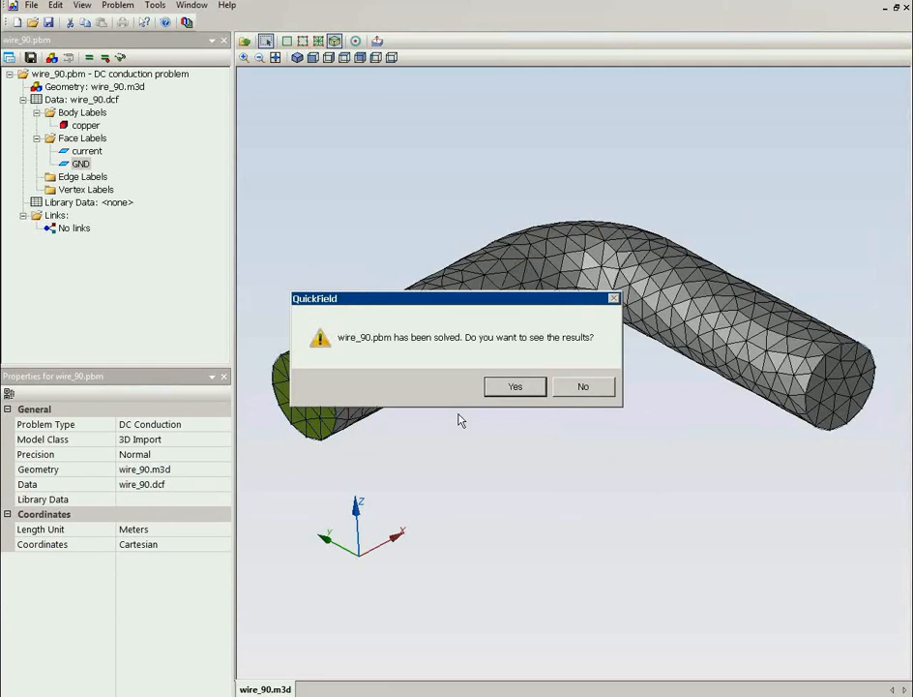
View the wire_90 solution as a voltage colour map, 0 to 0.00168 V, and reach the surface quantity choices.
click(515, 386)
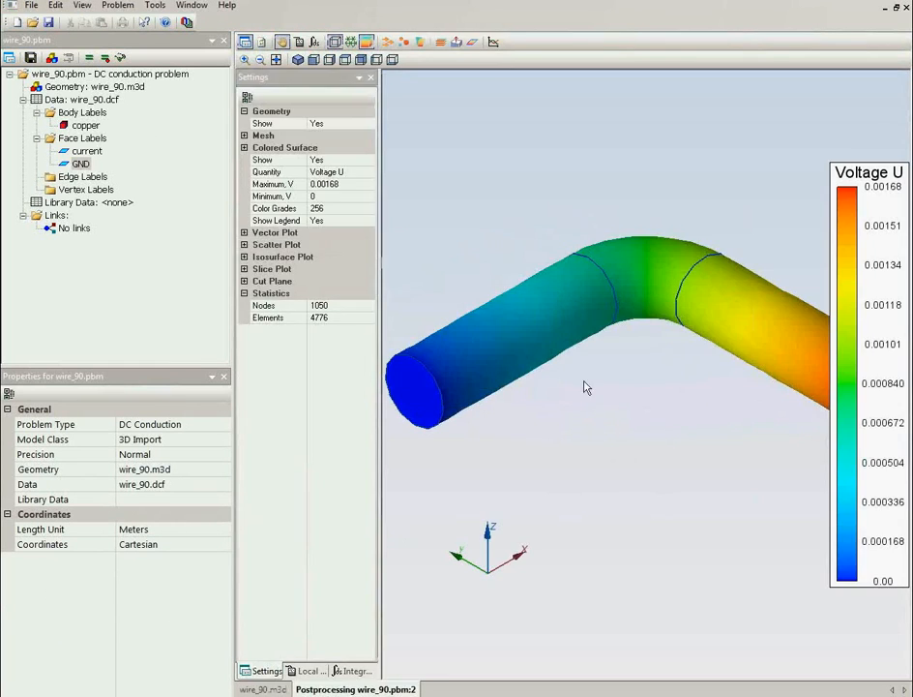
drag(585, 387, 627, 400)
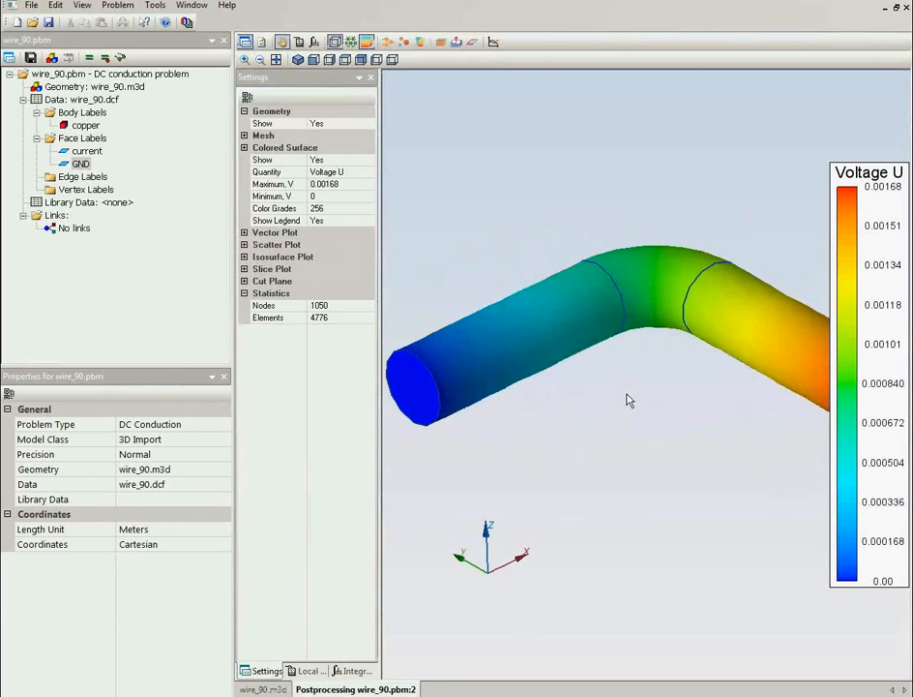
mouse_move(596, 270)
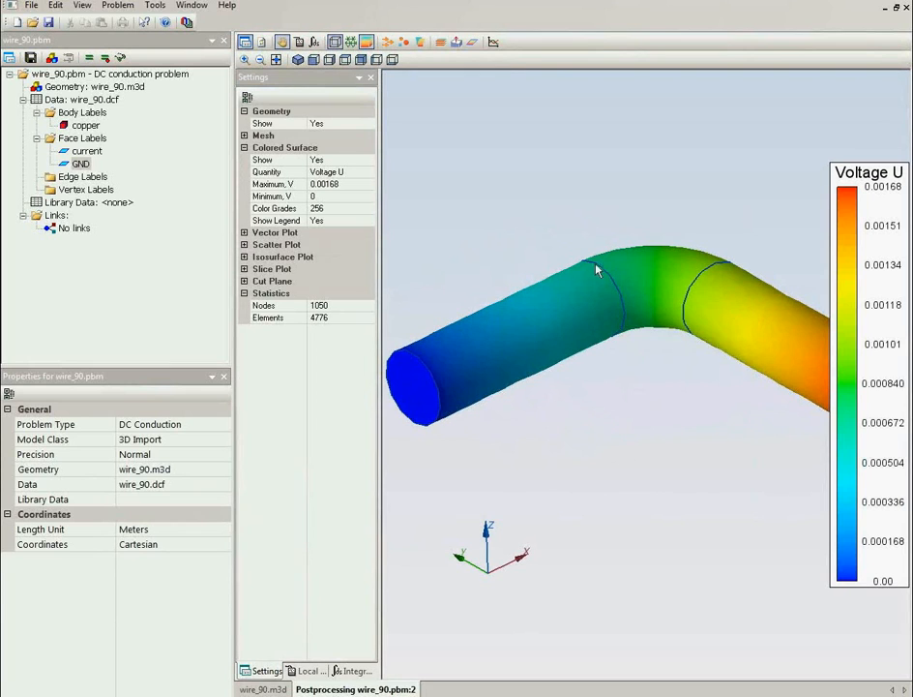
mouse_move(375, 180)
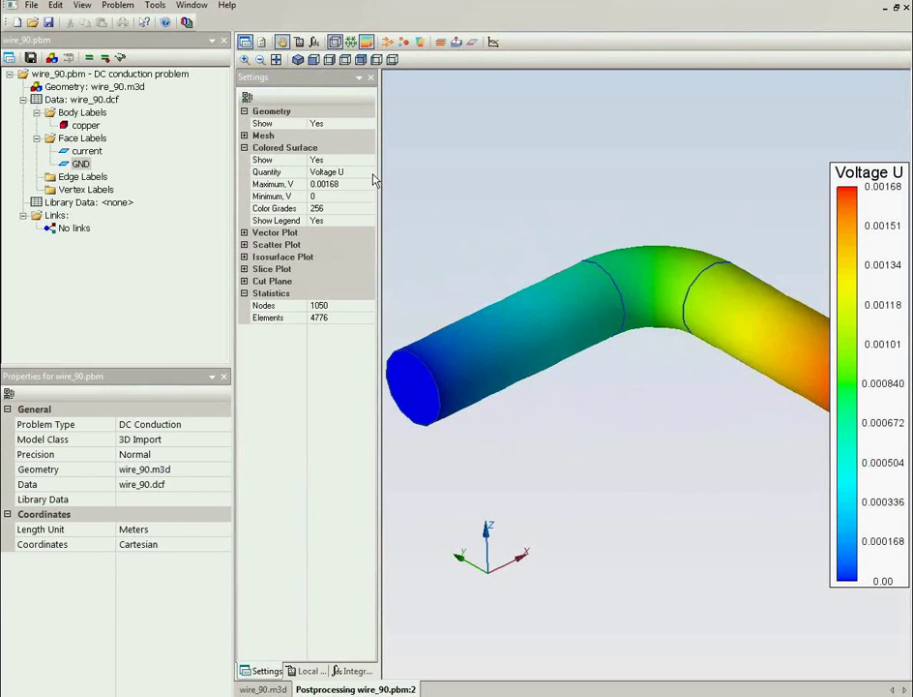
click(369, 171)
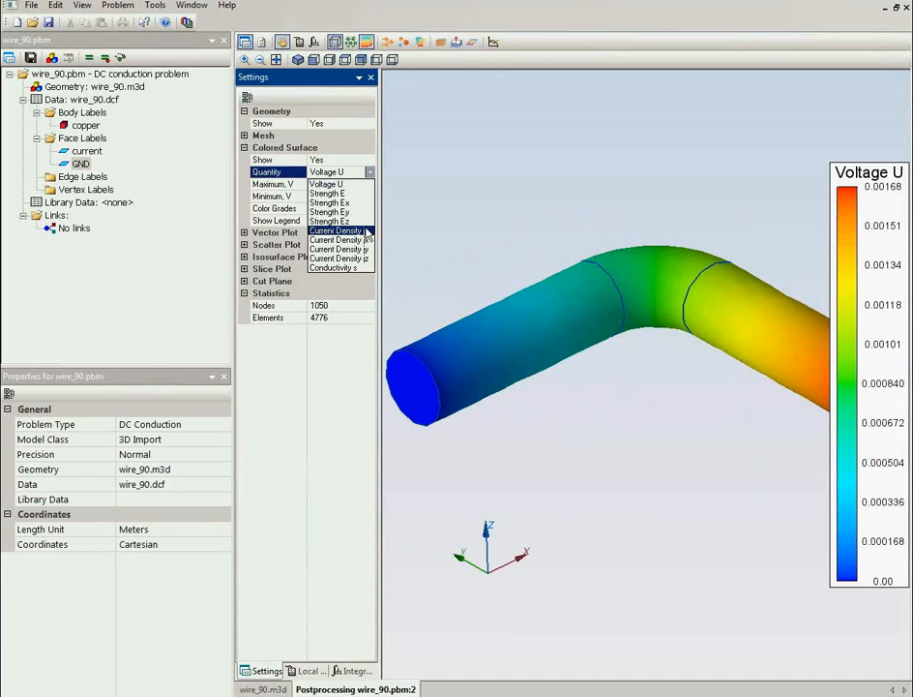
click(337, 230)
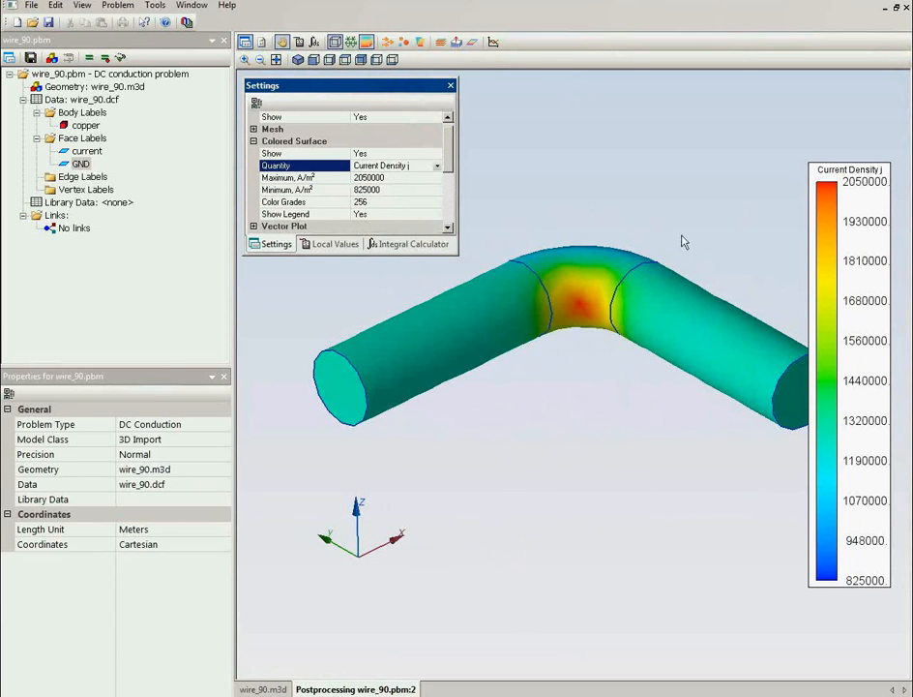
mouse_move(578, 294)
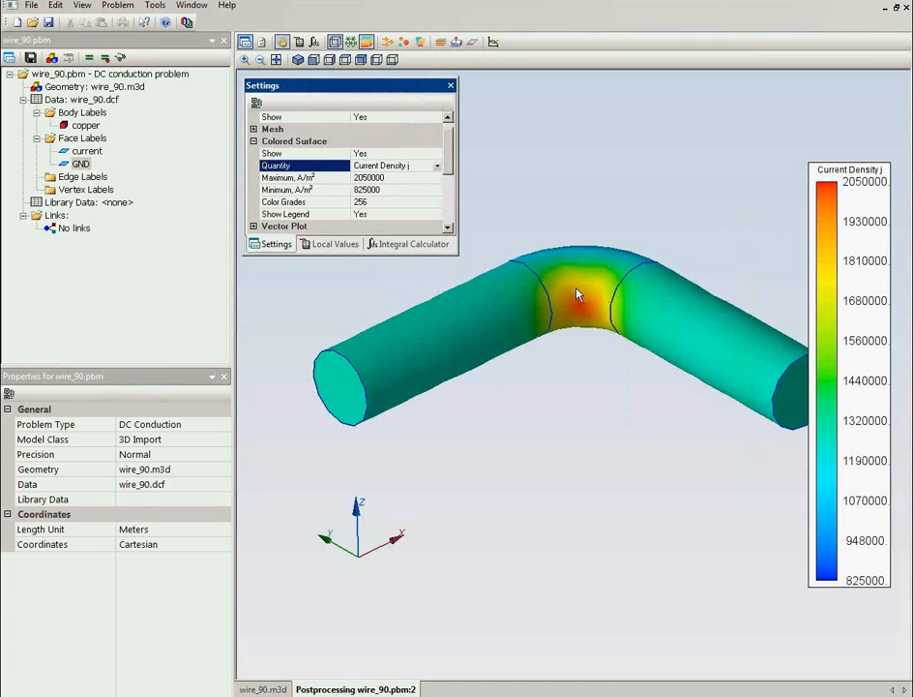
mouse_move(717, 225)
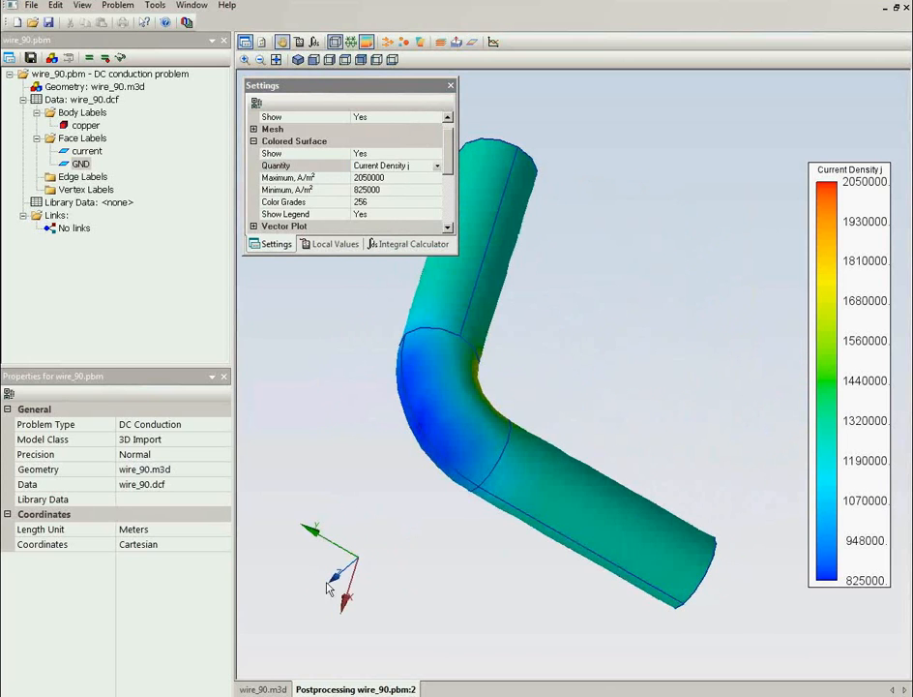
mouse_move(411, 417)
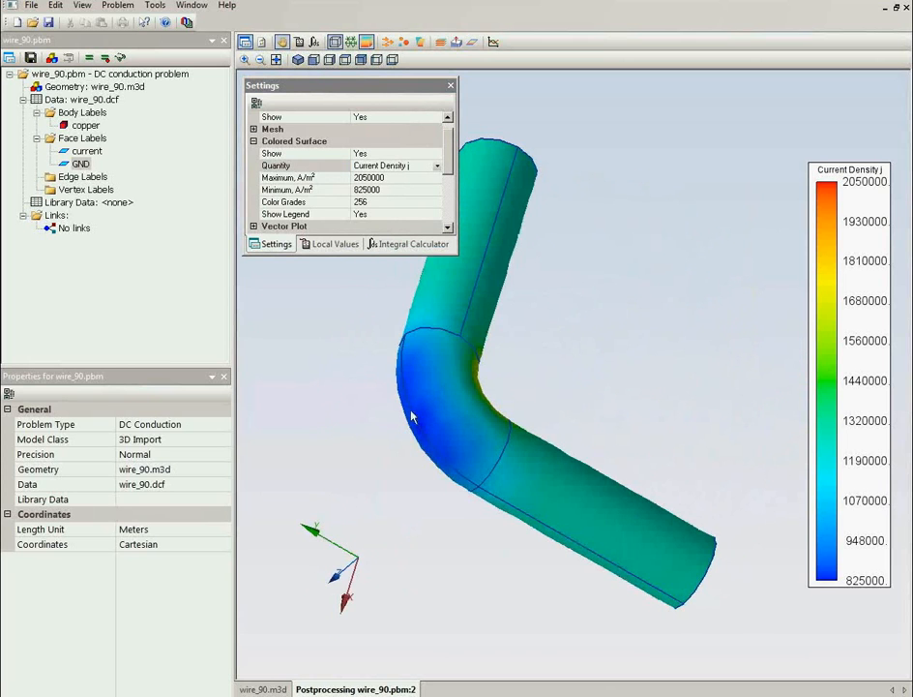
mouse_move(422, 391)
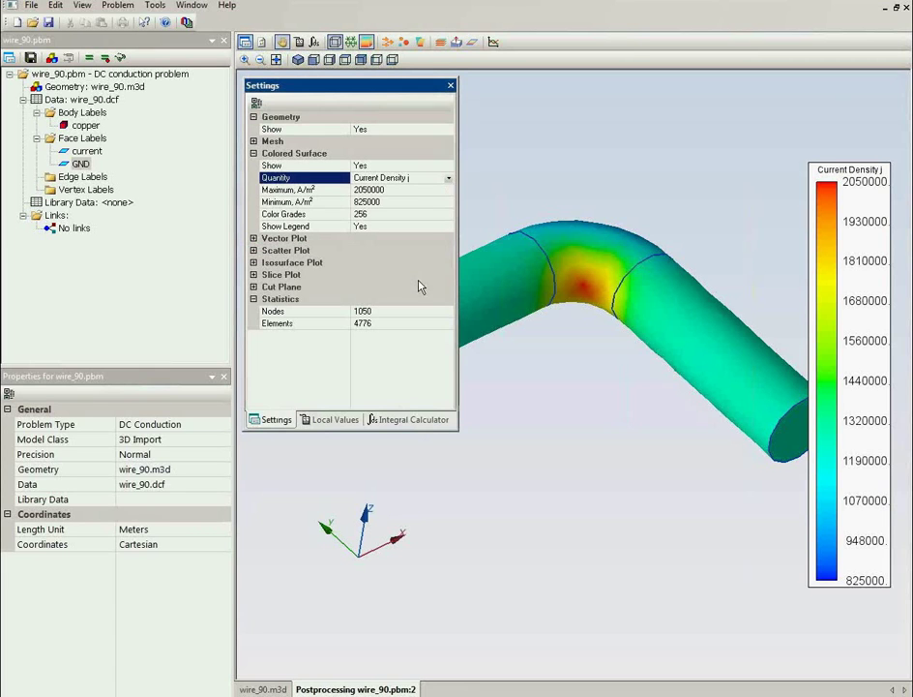
Colour the wire surface by Voltage U, giving a 0 to 0.00168 V map.
click(447, 177)
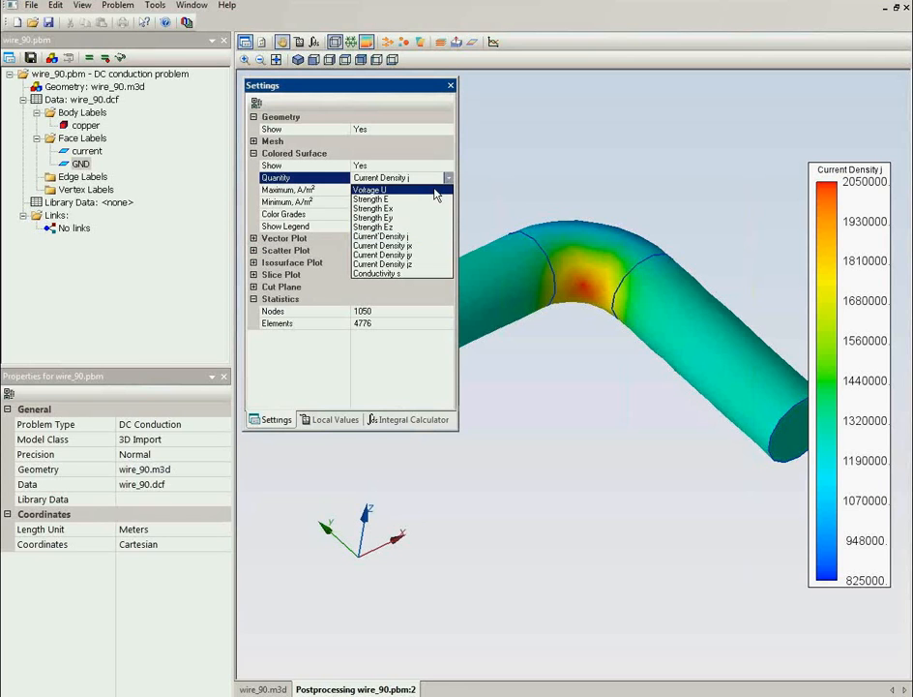
click(369, 188)
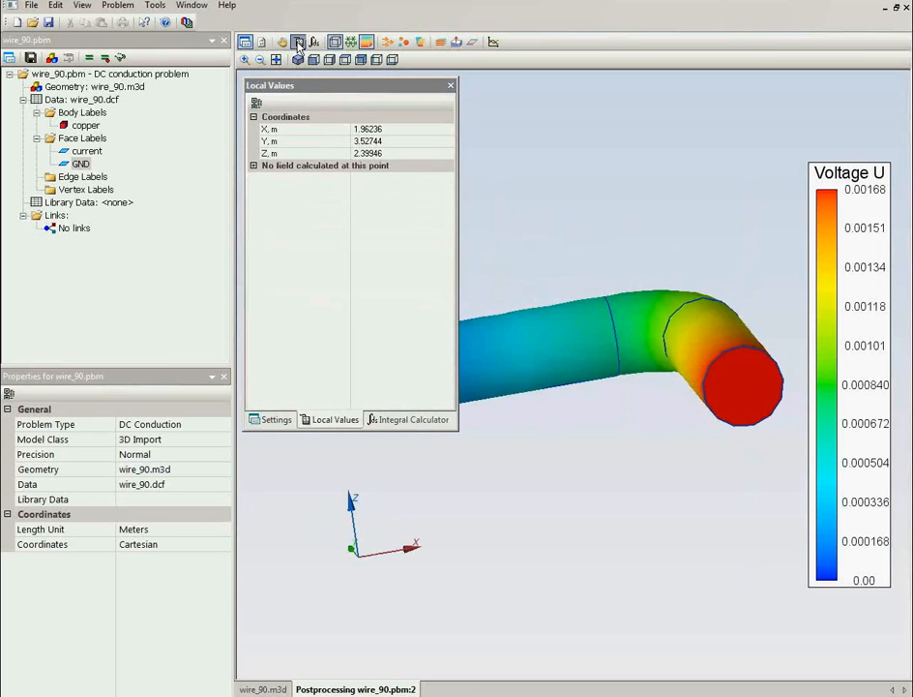
mouse_move(677, 354)
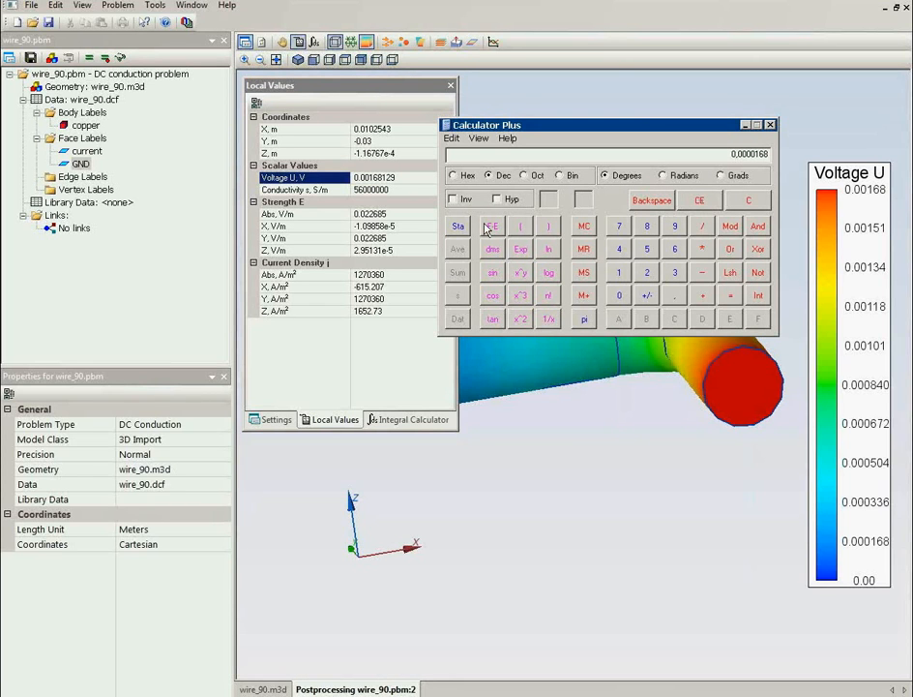
Show the voltage as 1,68e-5 in exponential display and close Calculator Plus.
click(491, 226)
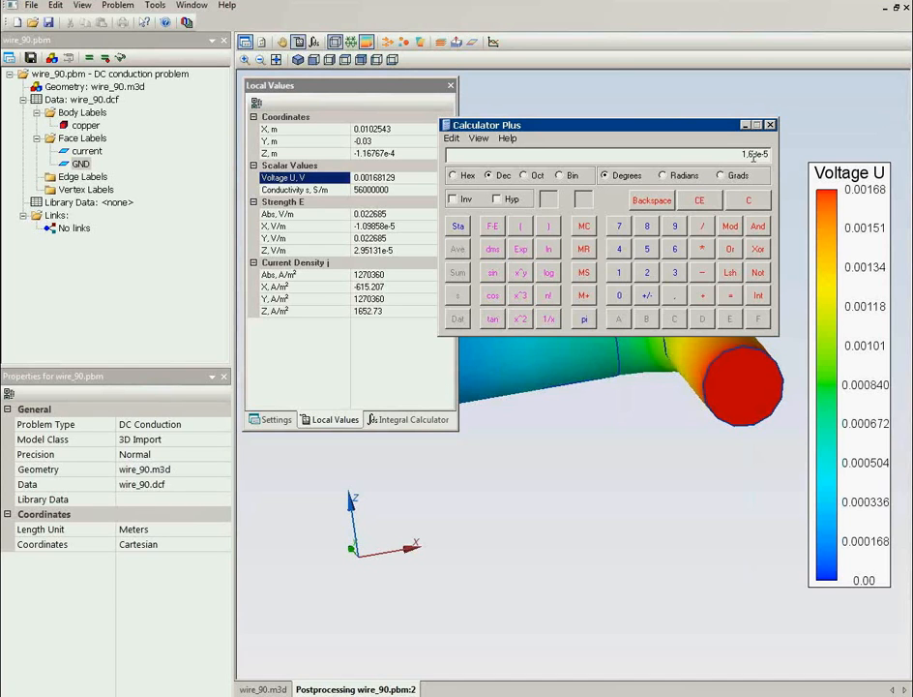
mouse_move(753, 143)
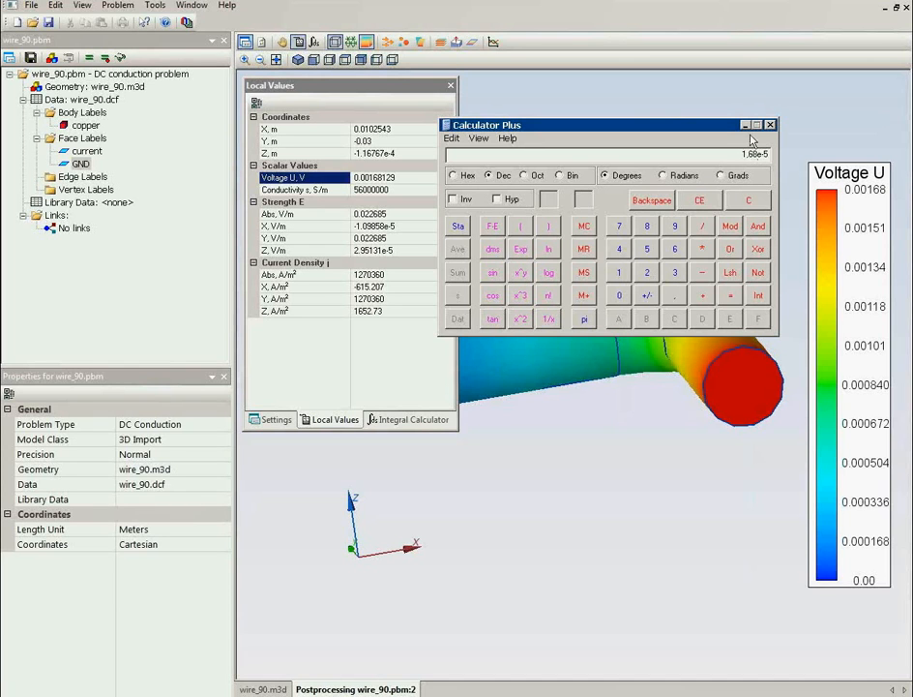
click(771, 124)
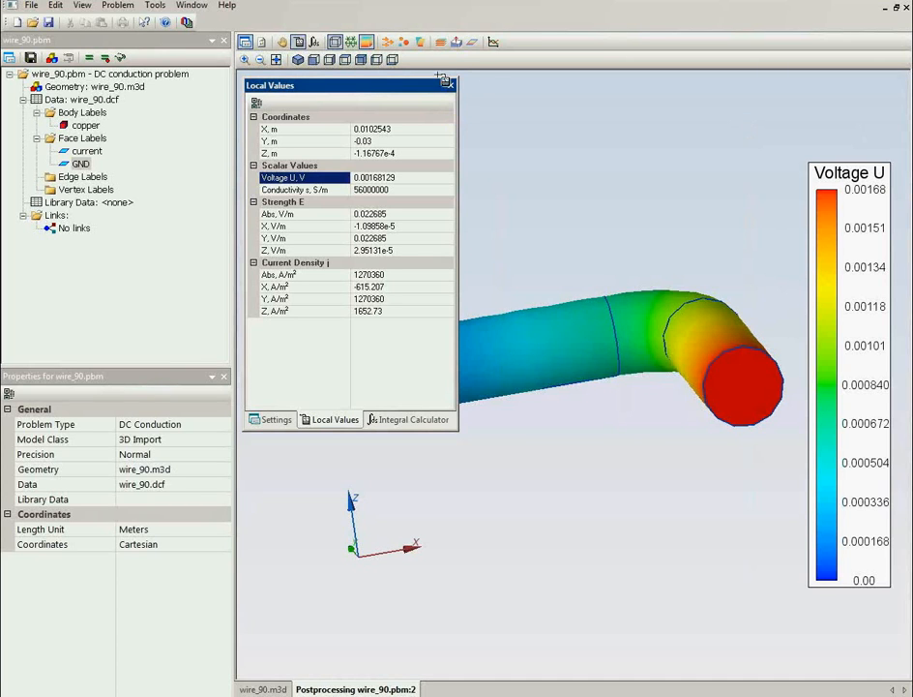
mouse_move(382, 416)
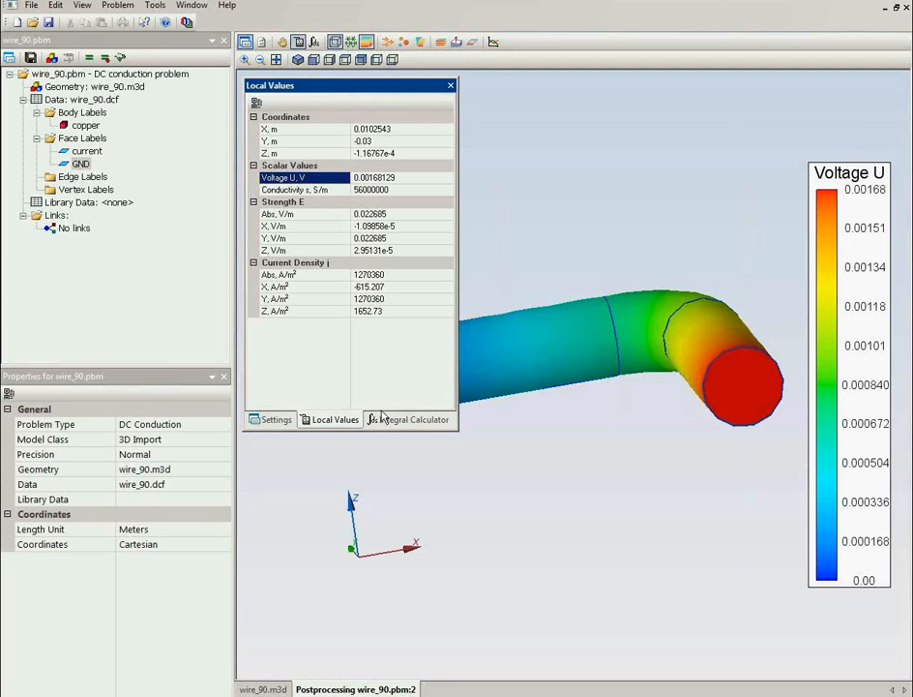
Show the Integral Calculator panel, reading zero bodies, volume and current.
click(410, 419)
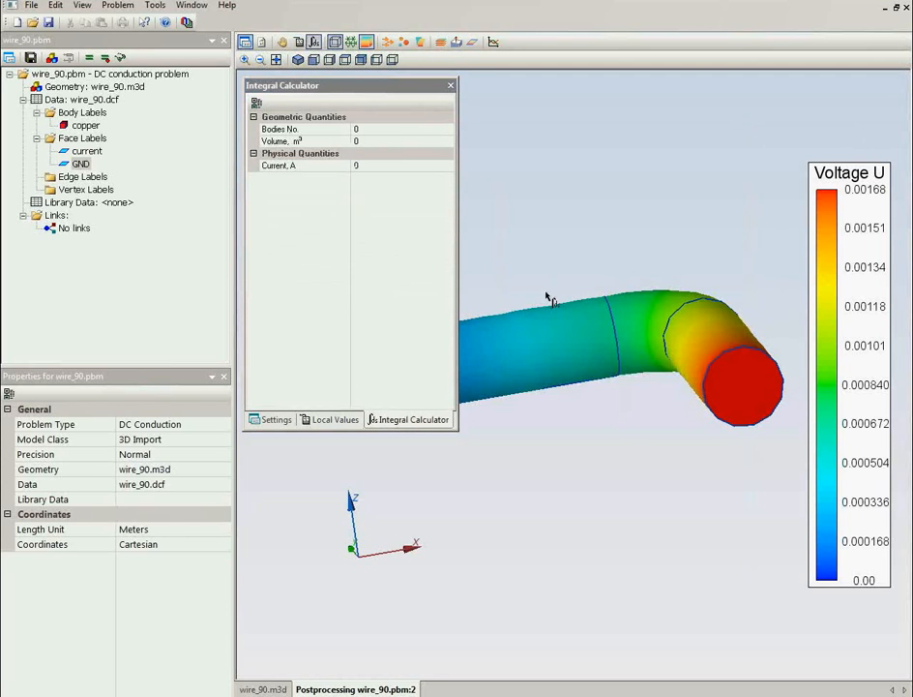
mouse_move(332, 424)
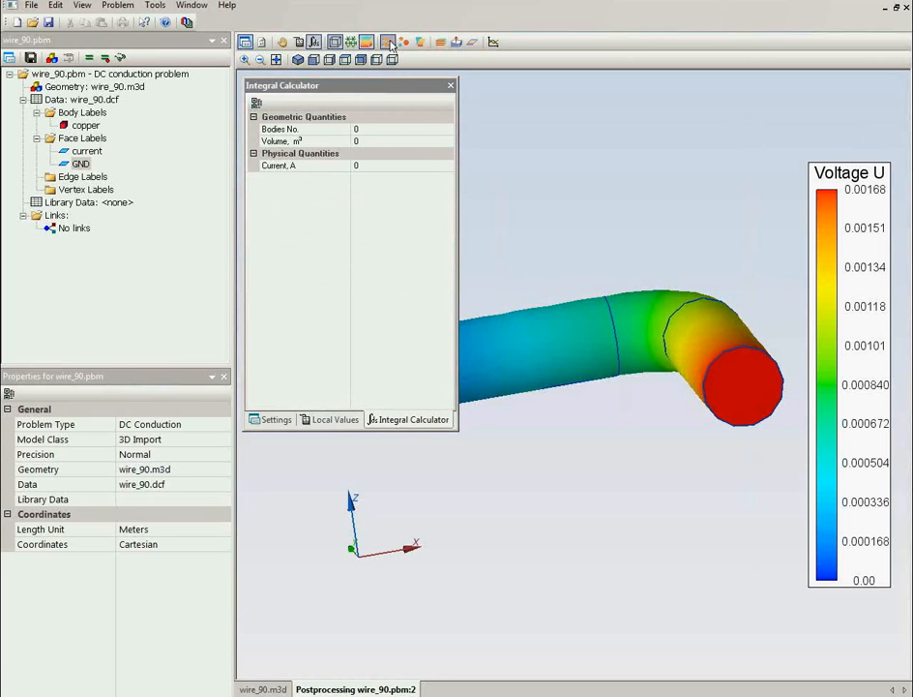
Switch to a current-density vector plot of red arrows and inspect it from above and the side.
click(387, 41)
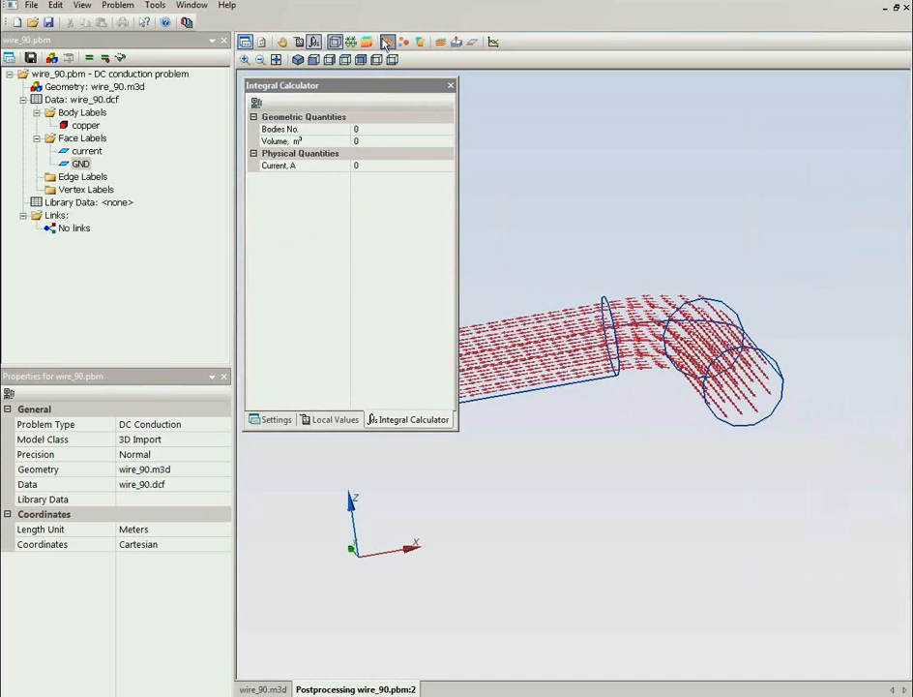
drag(351, 85, 290, 218)
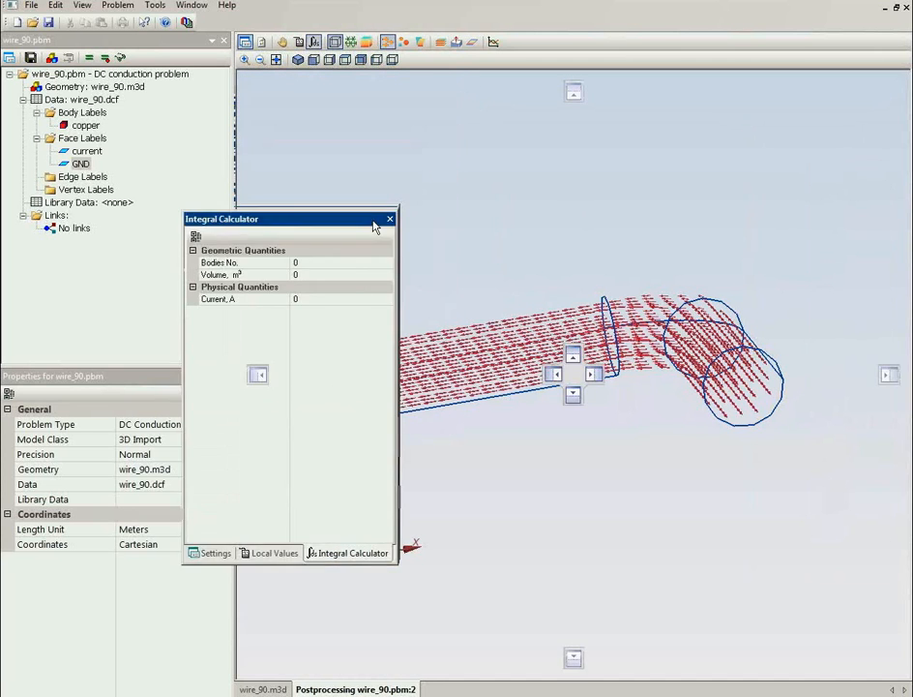
drag(290, 218, 242, 253)
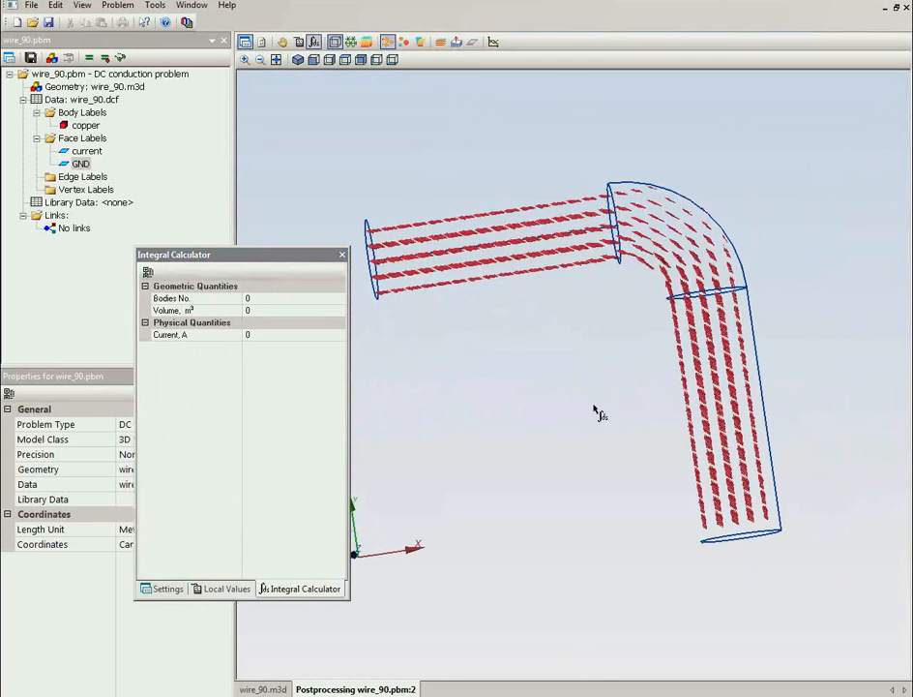
drag(595, 412, 600, 350)
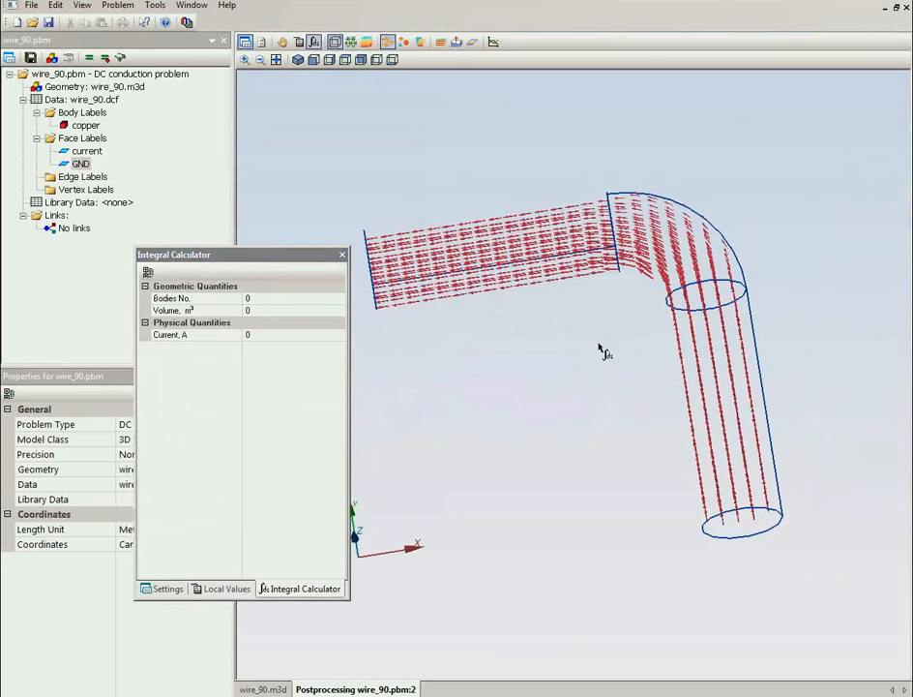
drag(600, 348, 677, 107)
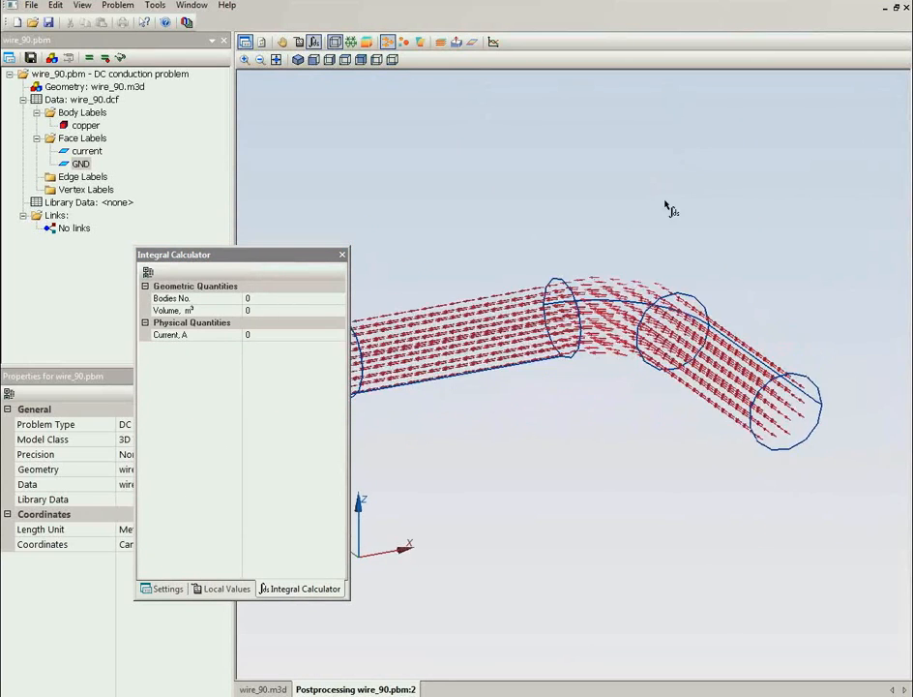
mouse_move(456, 42)
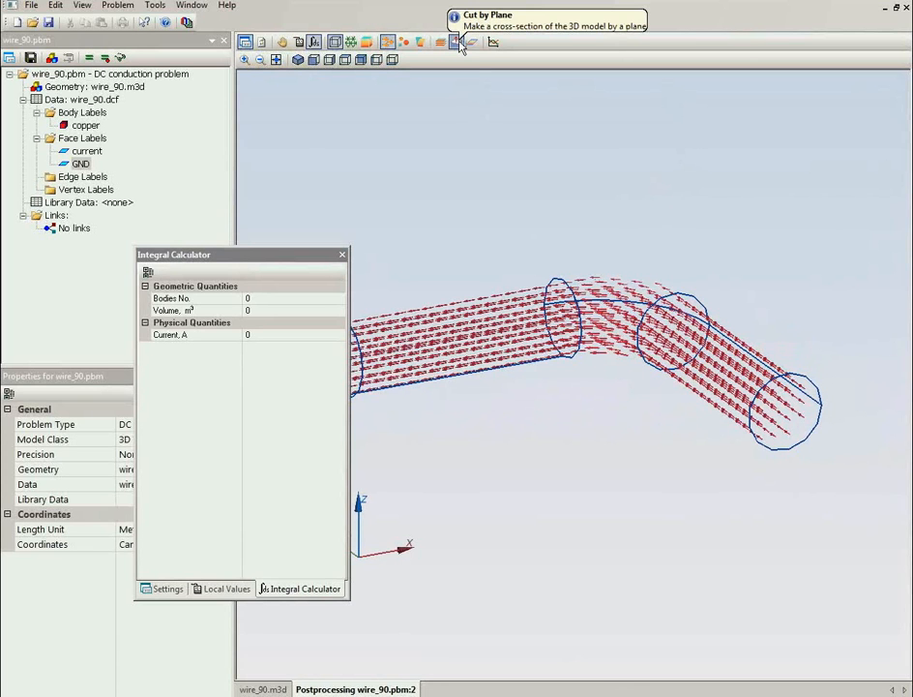
Cut the wire with a horizontal plane and show its 2D voltage section, 0 to 0.00168 V.
click(455, 41)
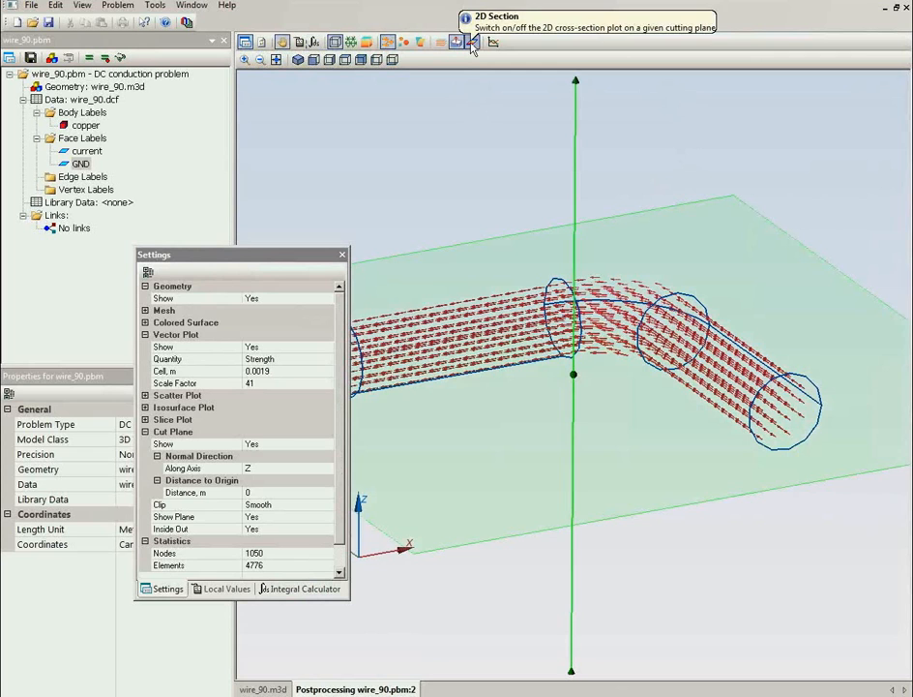
click(473, 42)
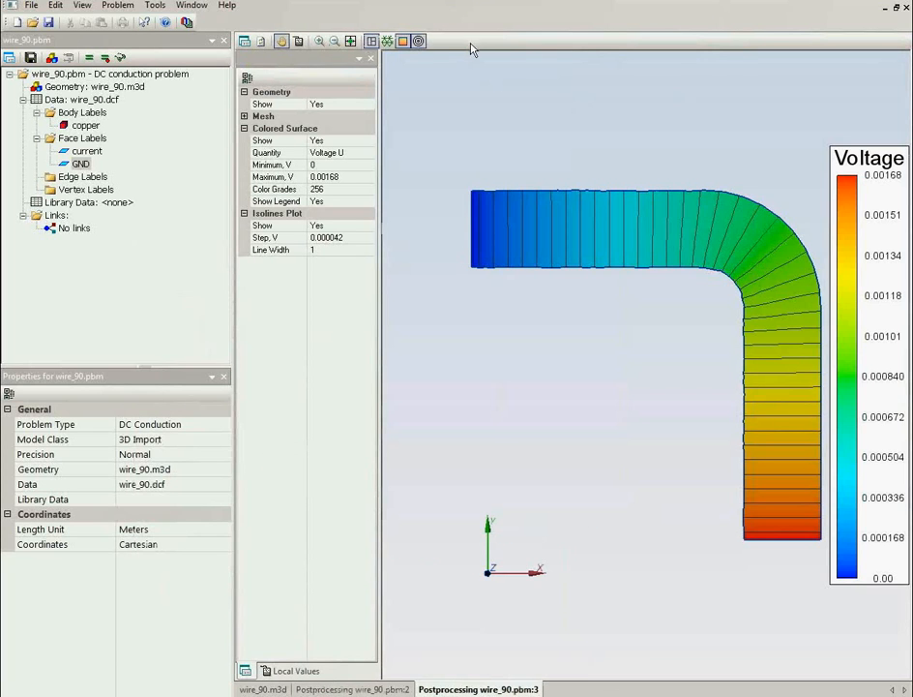